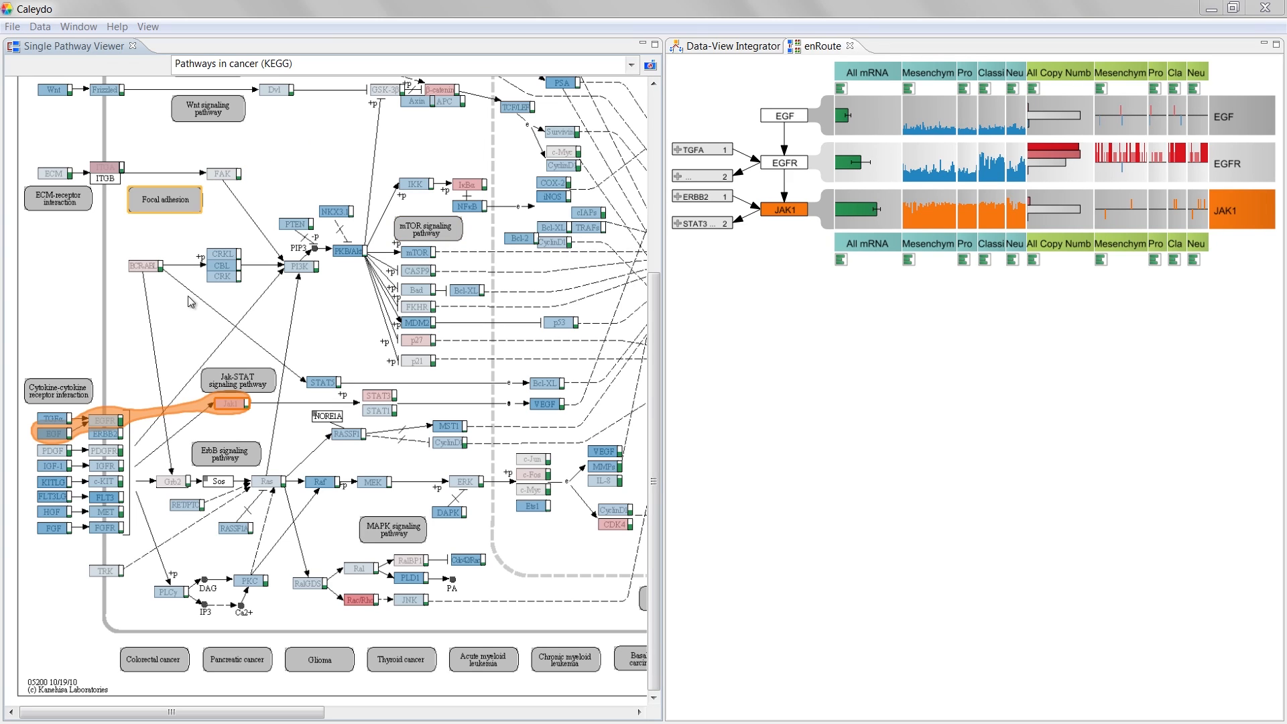
pyautogui.moveTo(283, 171)
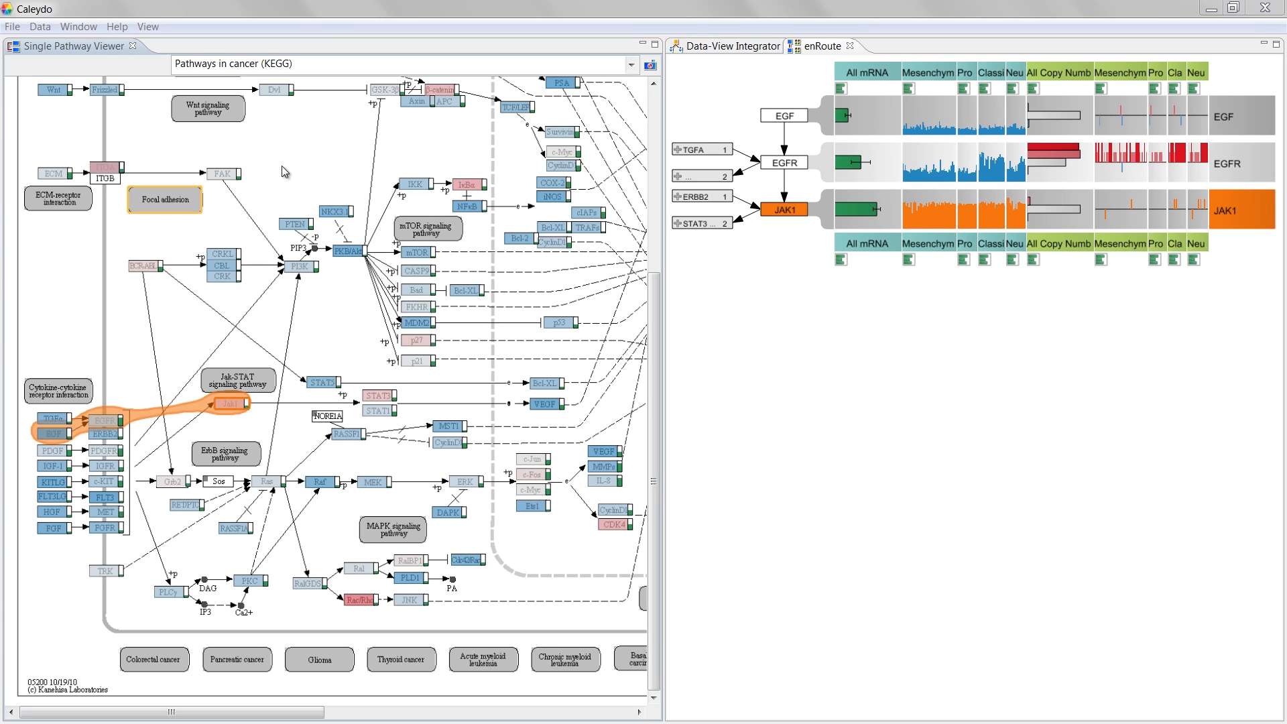
pyautogui.moveTo(260, 178)
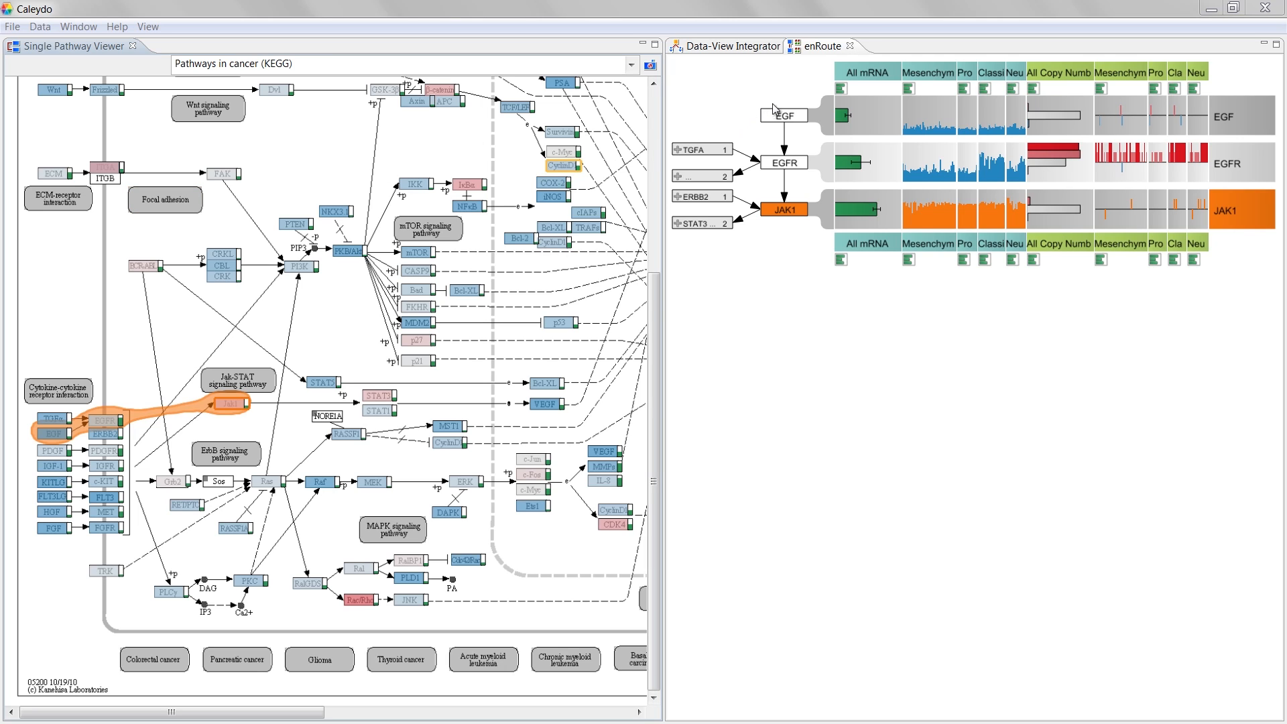
# Select PDGFA and downstream nodes for the path, then follow the alternative PIK3R5–AKT3 branch
pyautogui.click(784, 162)
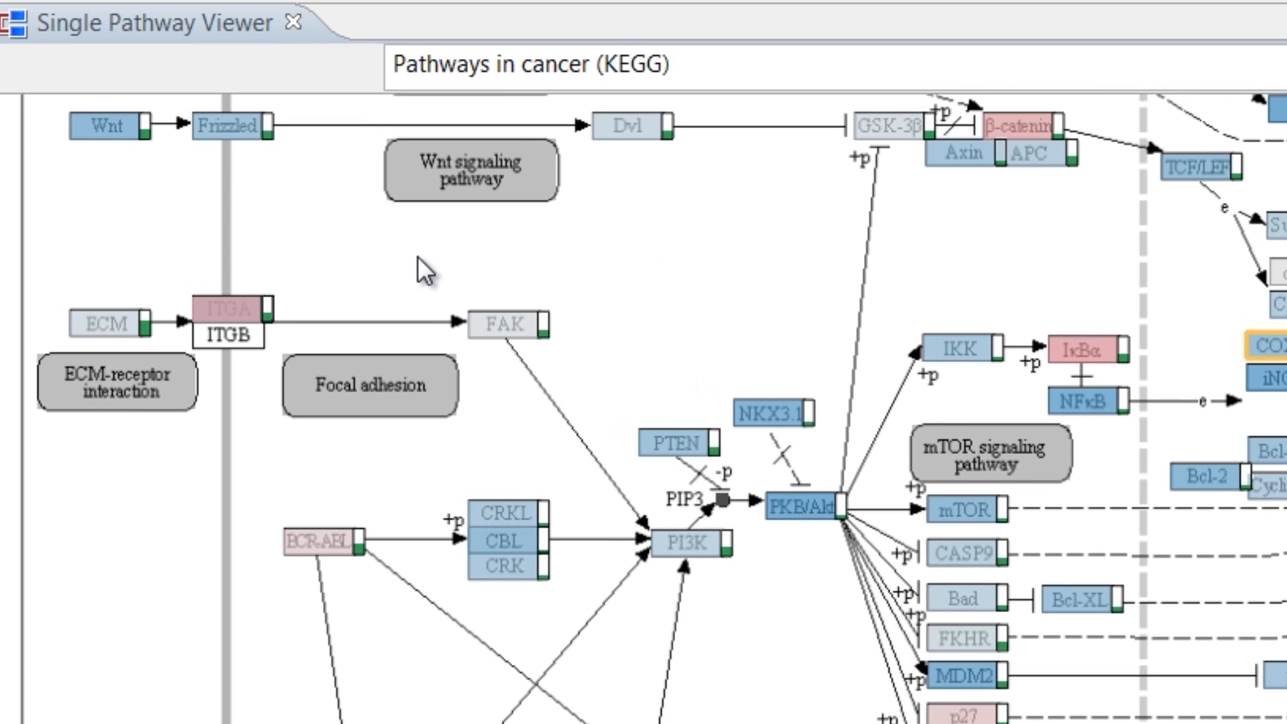
pyautogui.click(236, 308)
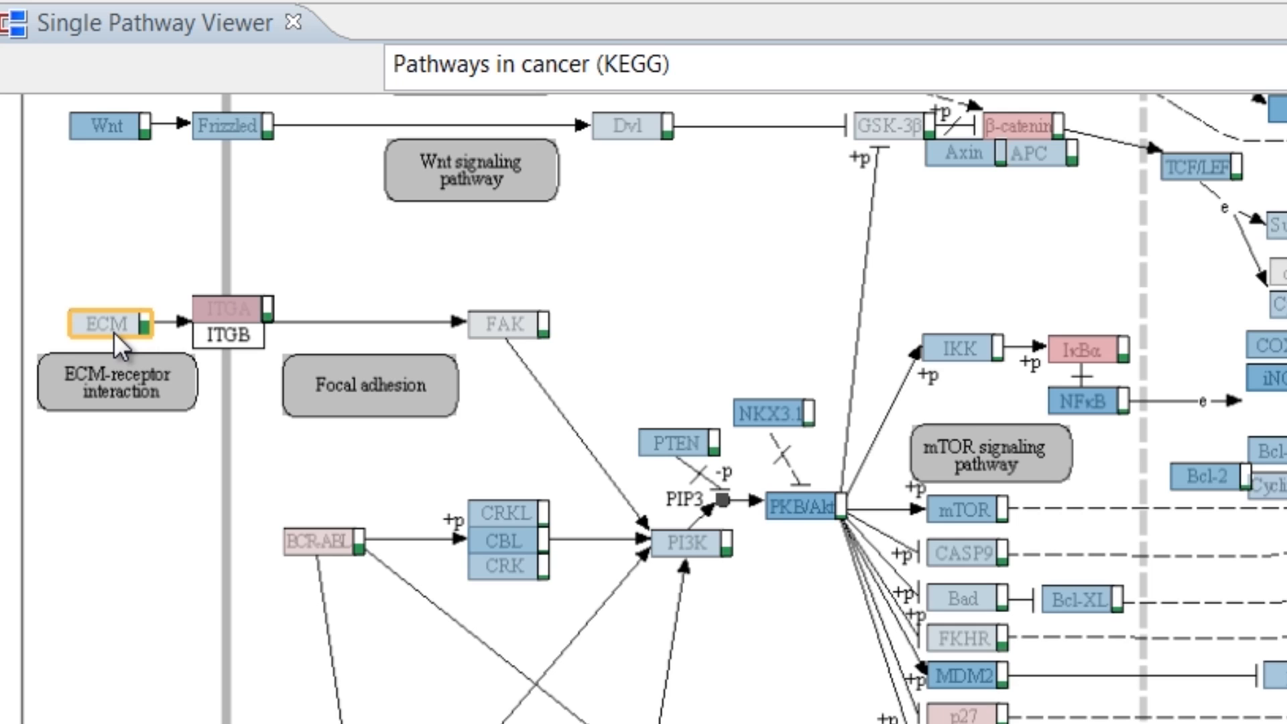
pyautogui.moveTo(153, 353)
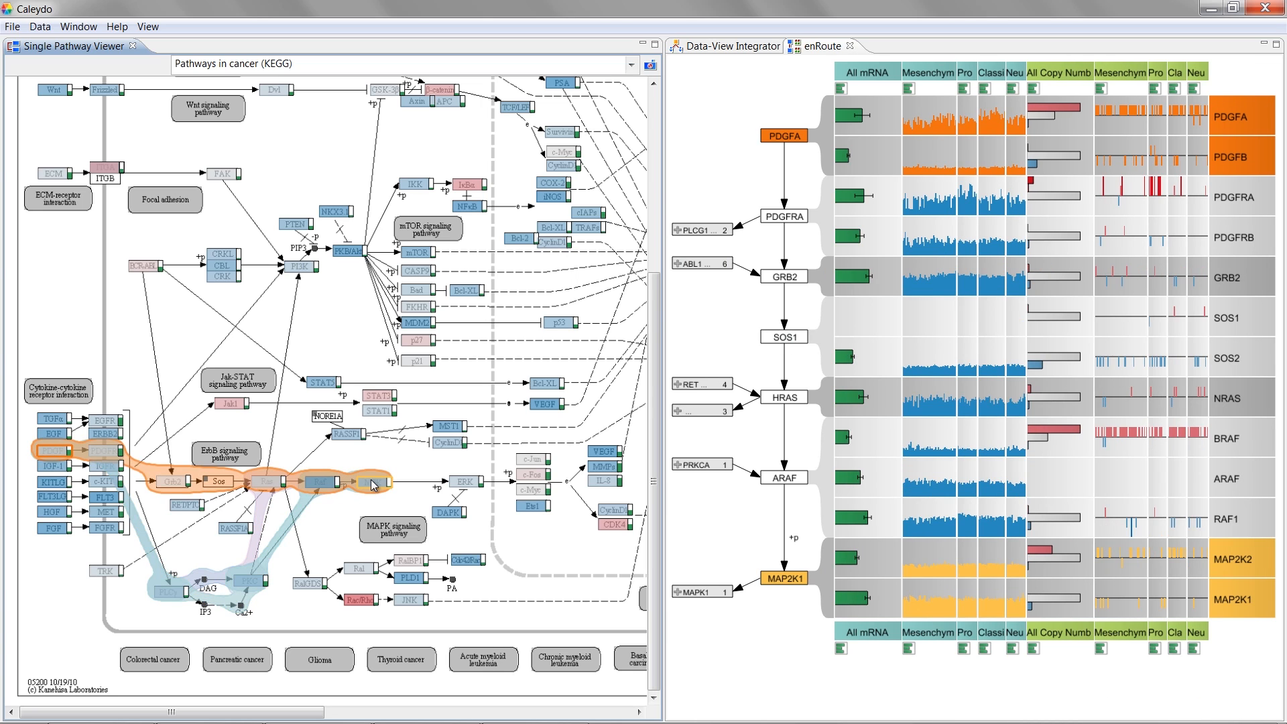
pyautogui.moveTo(506, 357)
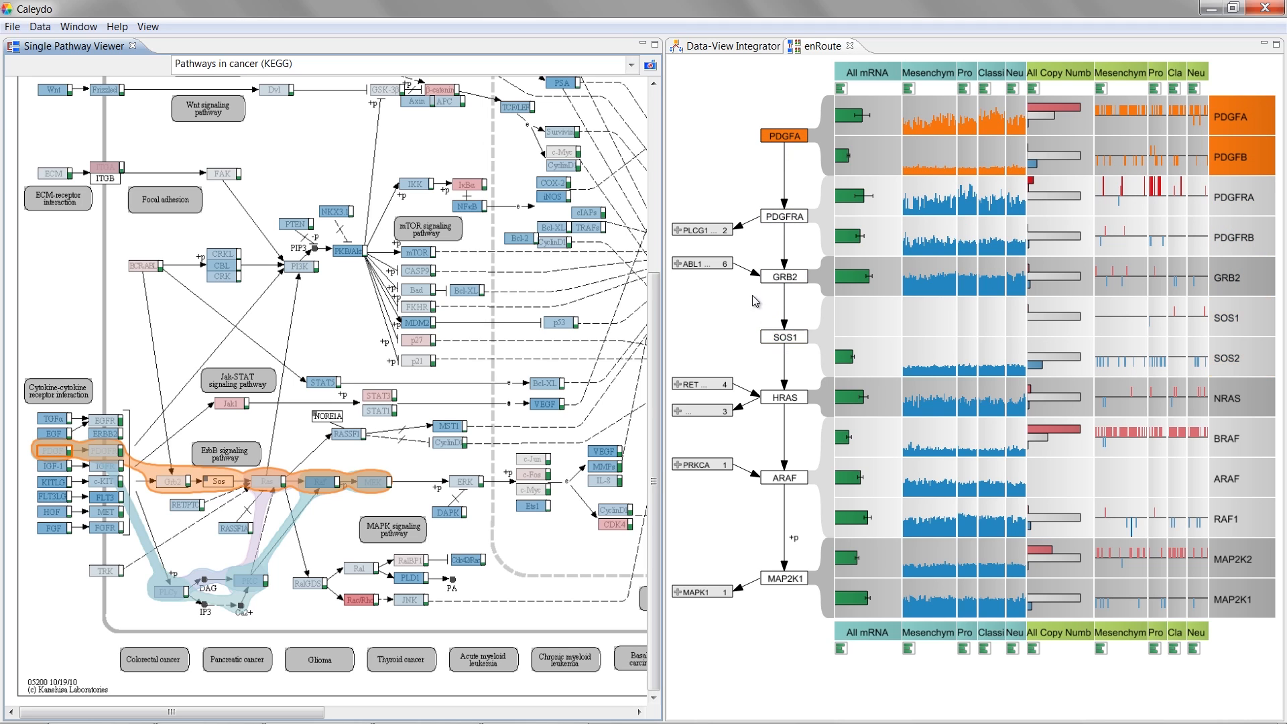
pyautogui.moveTo(678, 302)
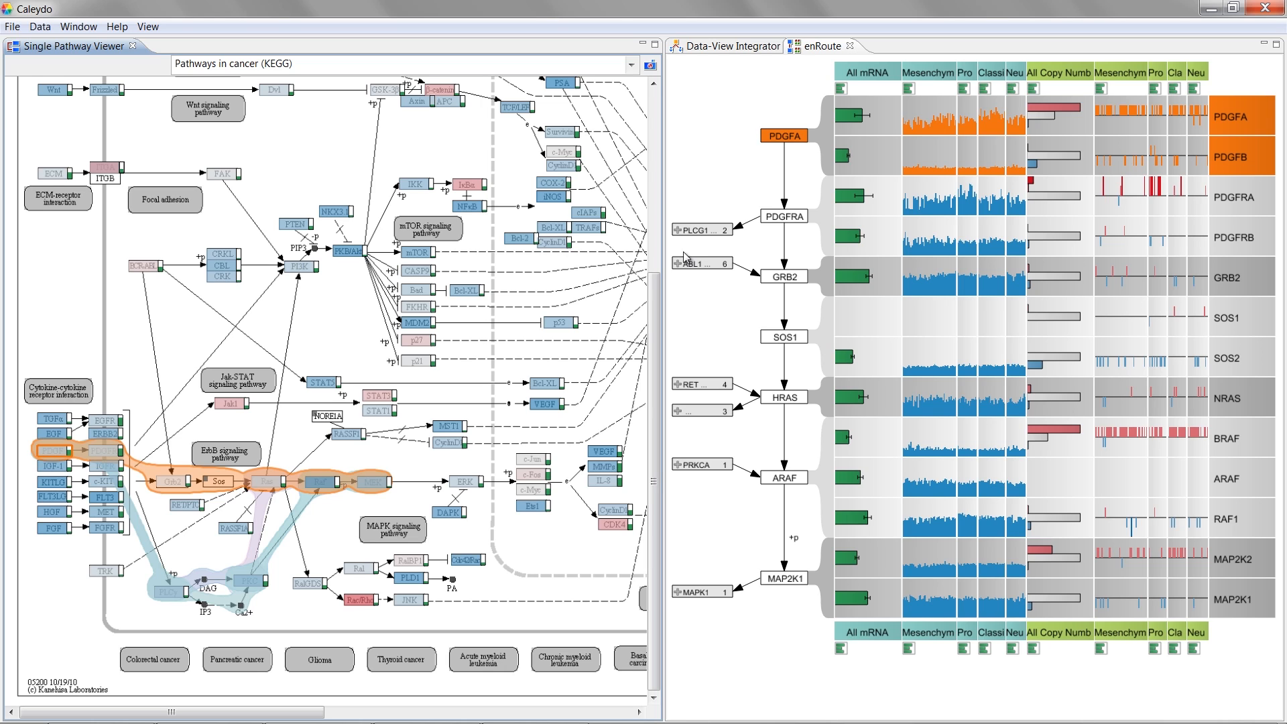
pyautogui.click(676, 231)
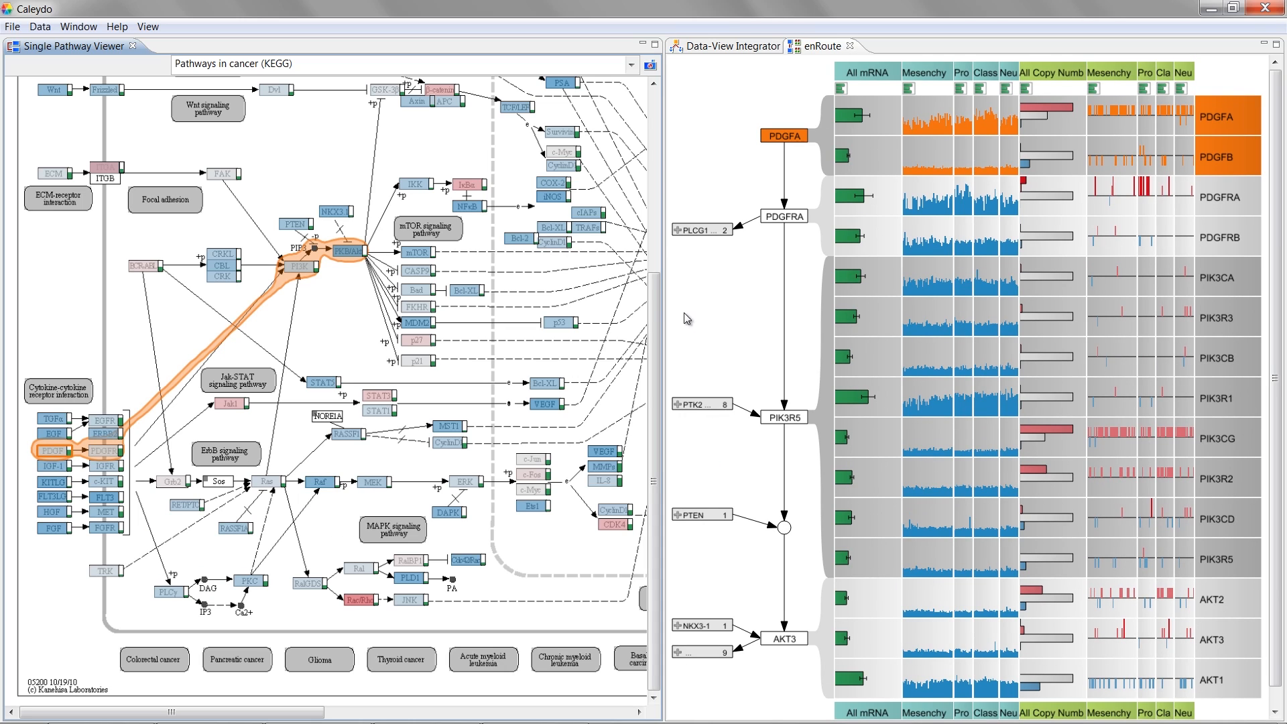
pyautogui.moveTo(463, 363)
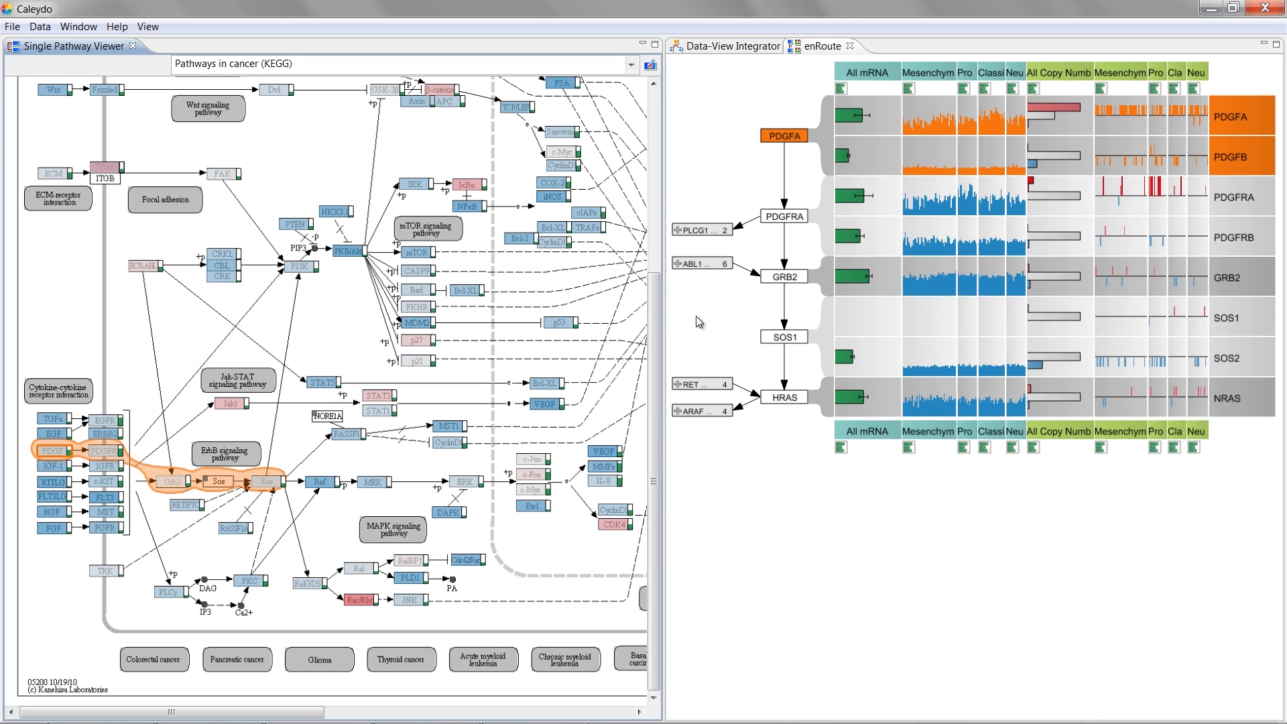
pyautogui.moveTo(490, 331)
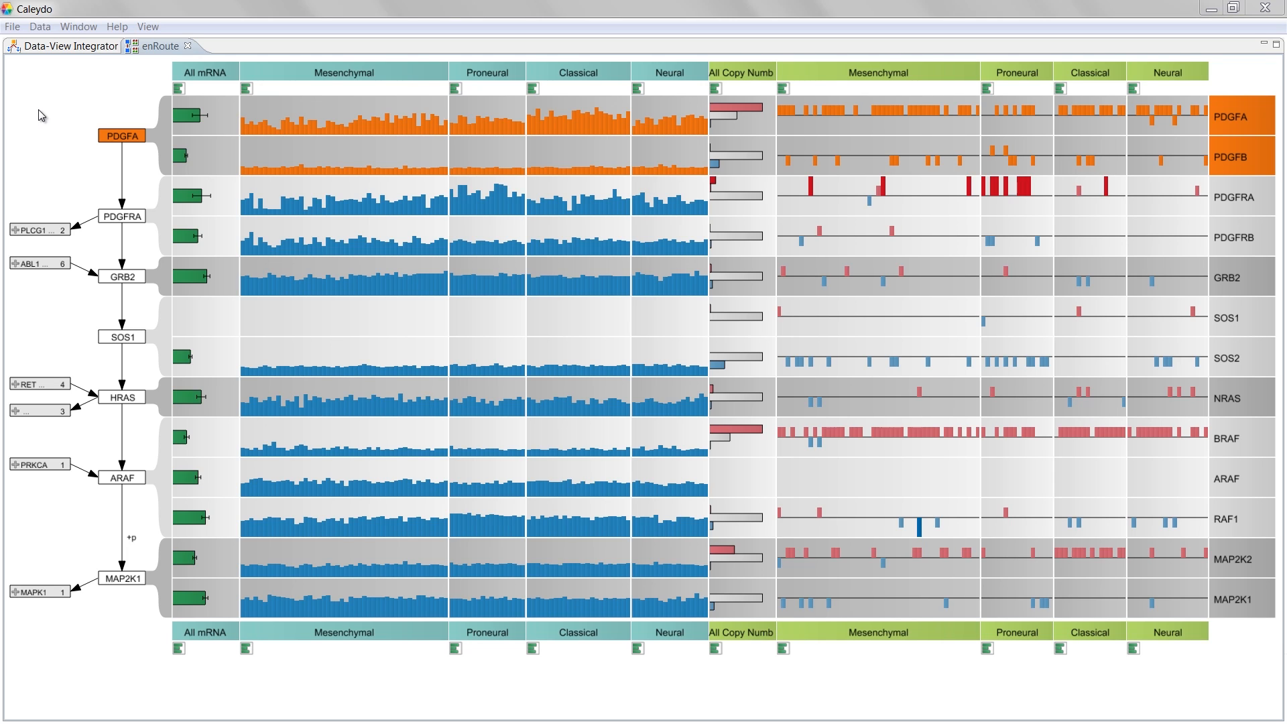
pyautogui.moveTo(77, 134)
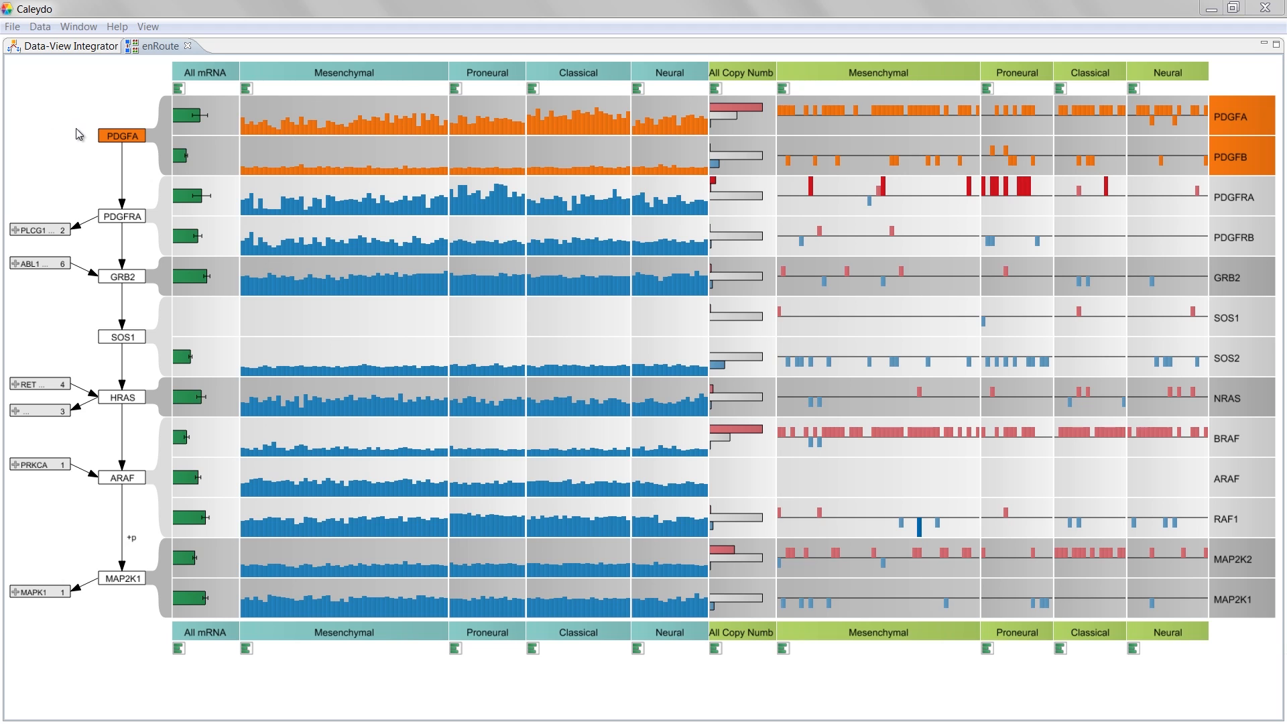
pyautogui.moveTo(90, 259)
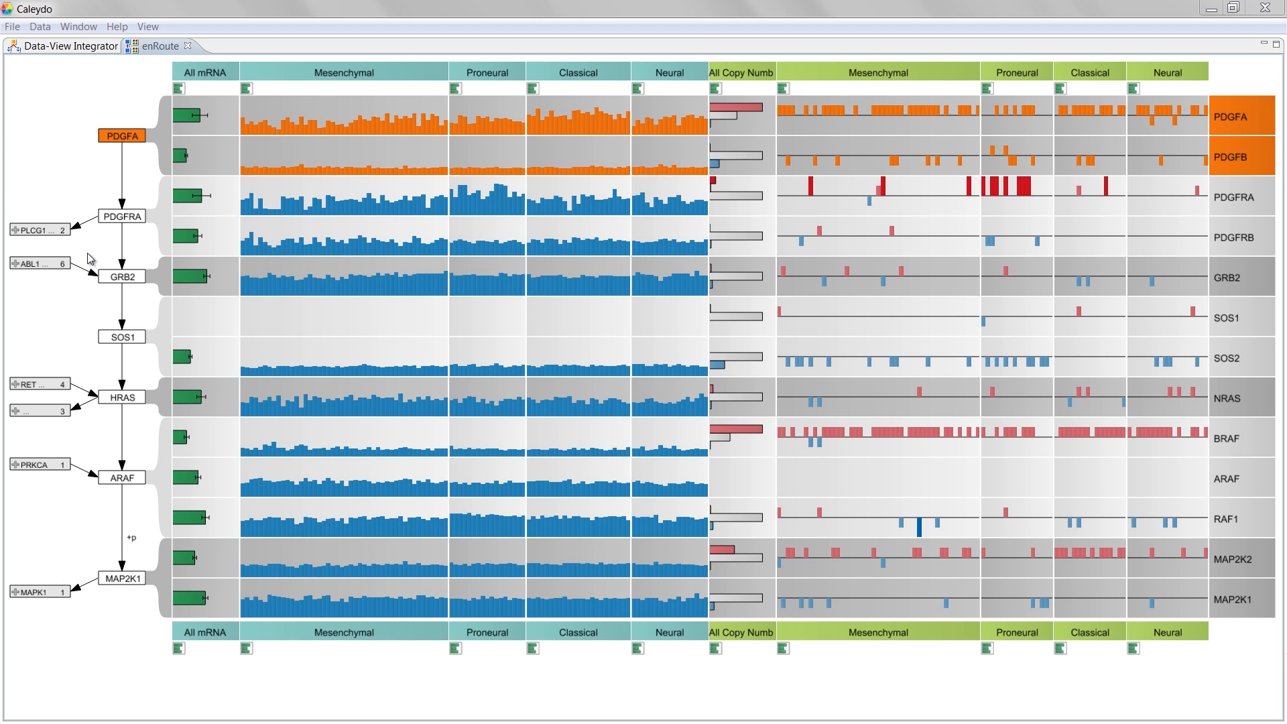
# Select the ARAF node so its BRAF, ARAF and RAF1 rows highlight orange
pyautogui.click(122, 477)
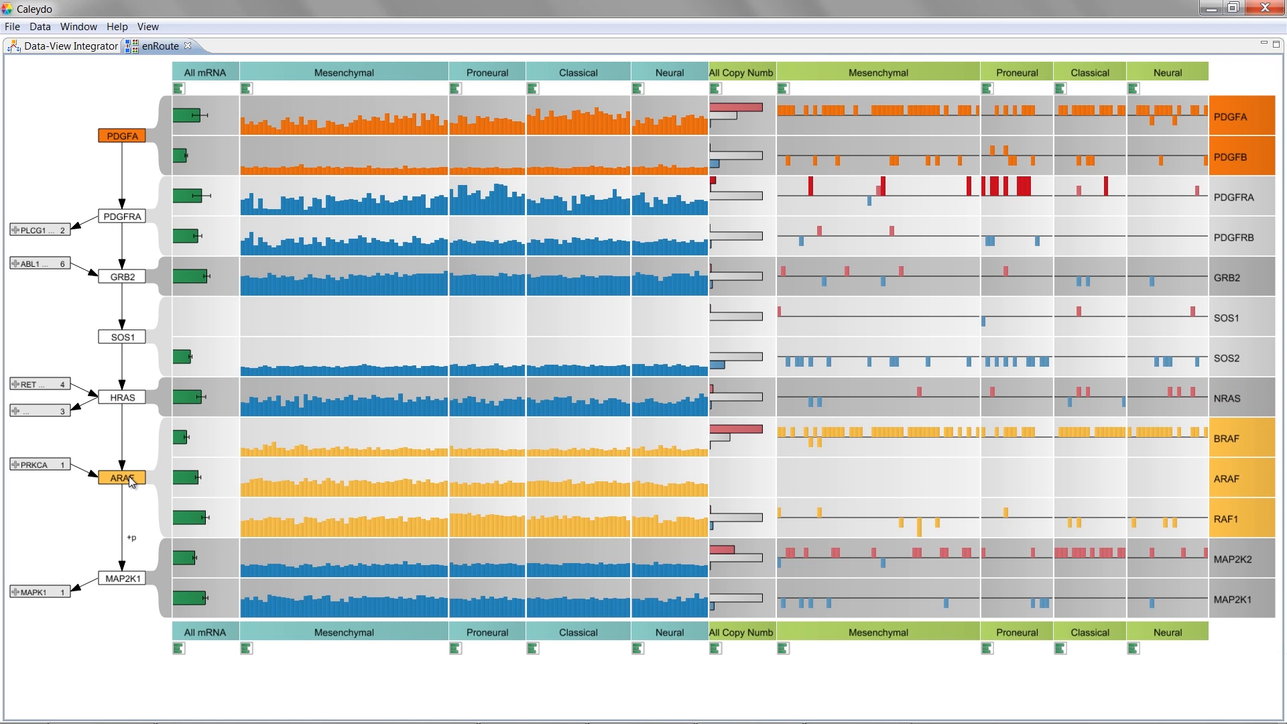
pyautogui.click(120, 477)
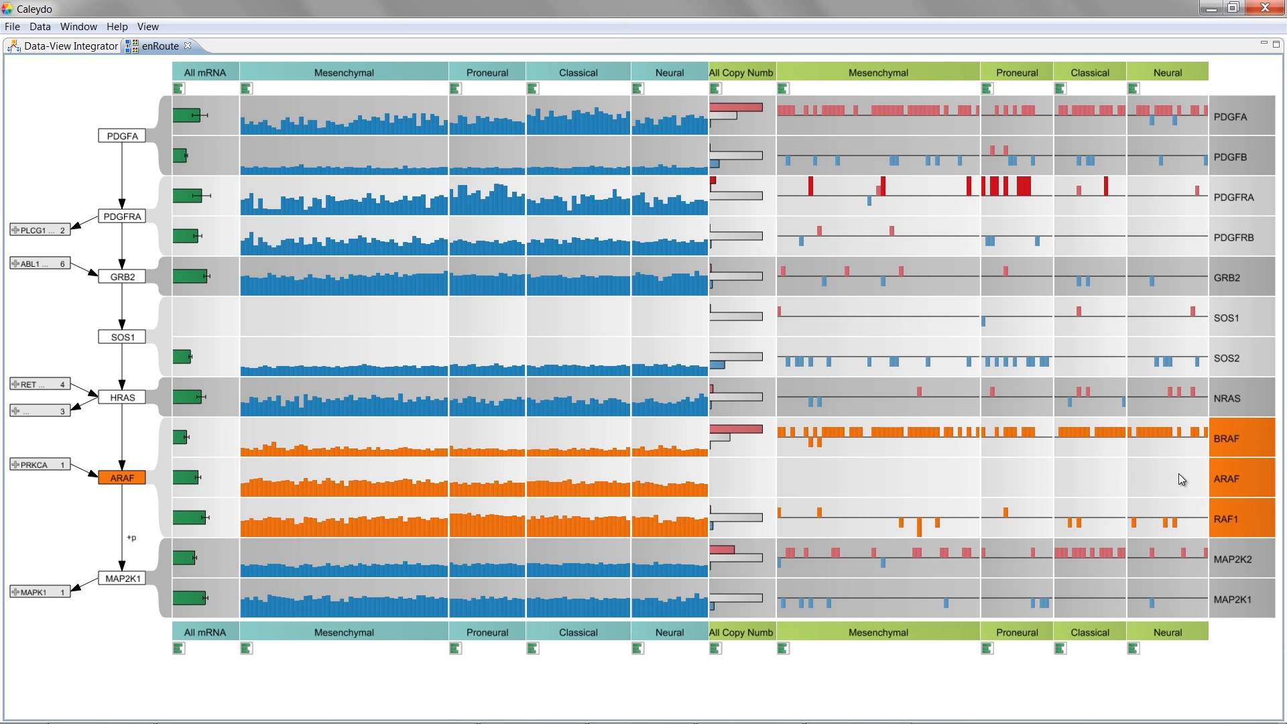
pyautogui.moveTo(540, 470)
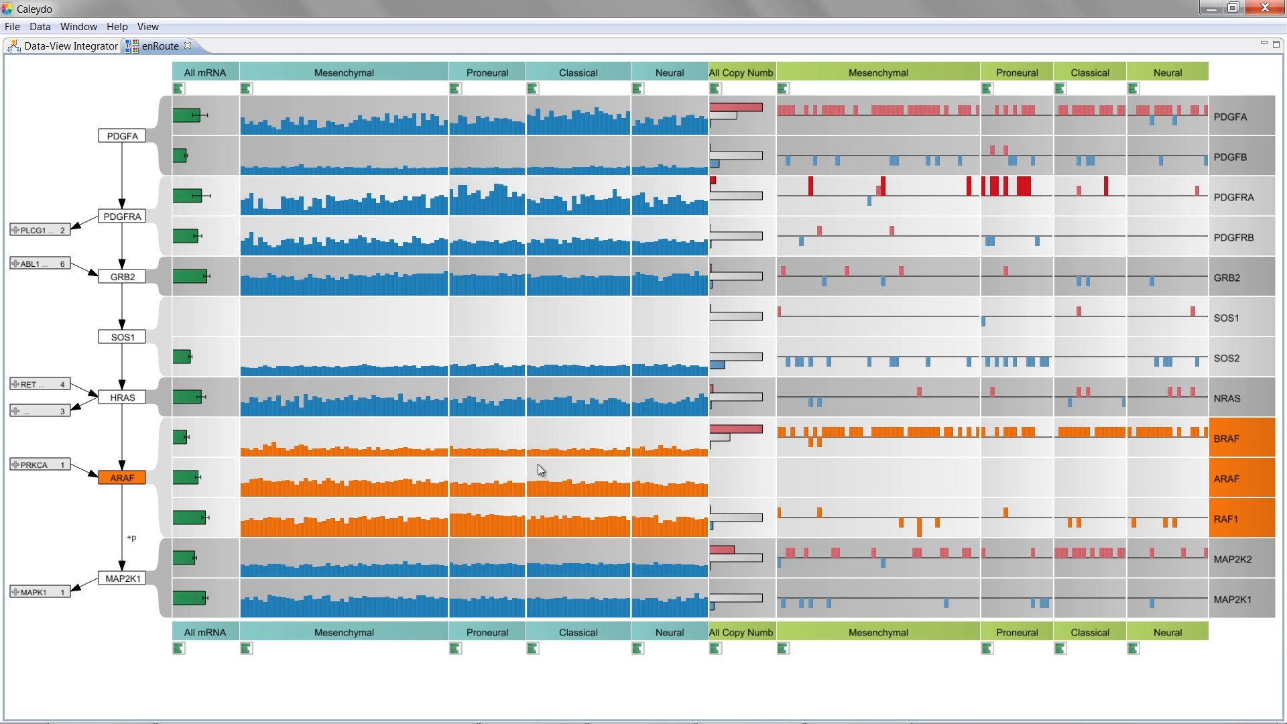
pyautogui.moveTo(205, 477)
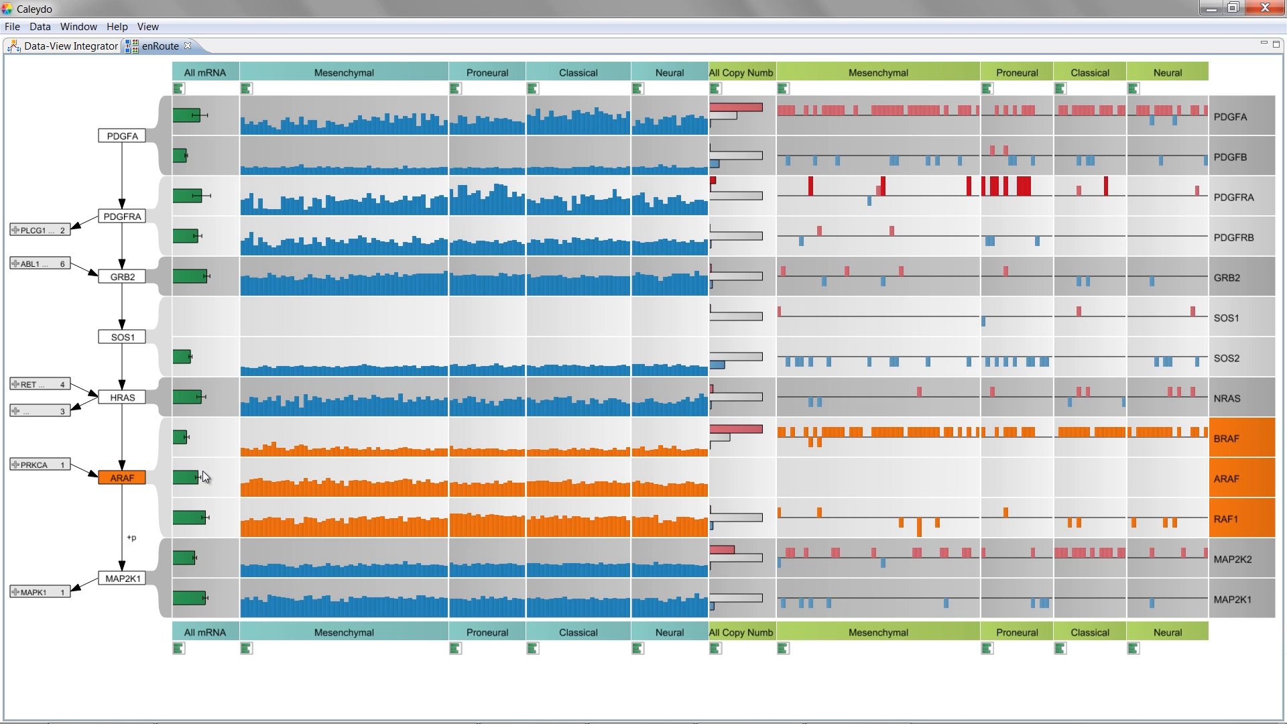
pyautogui.moveTo(201, 500)
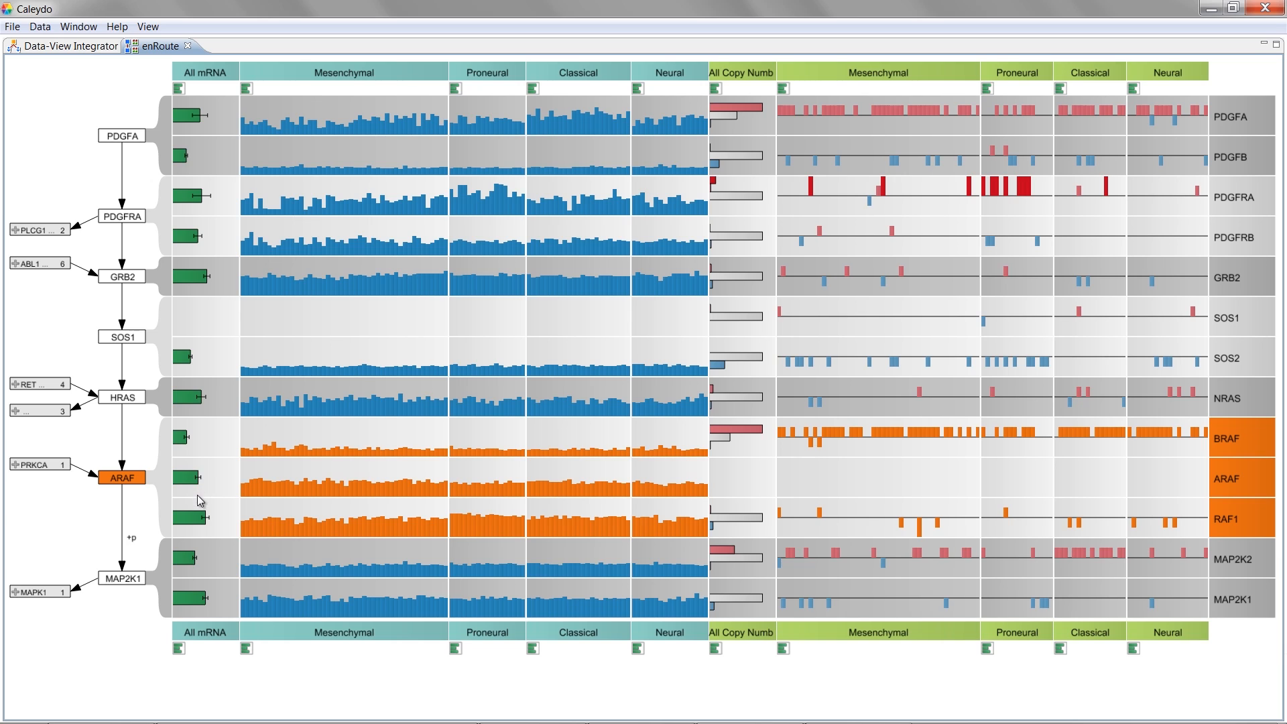
pyautogui.moveTo(372, 700)
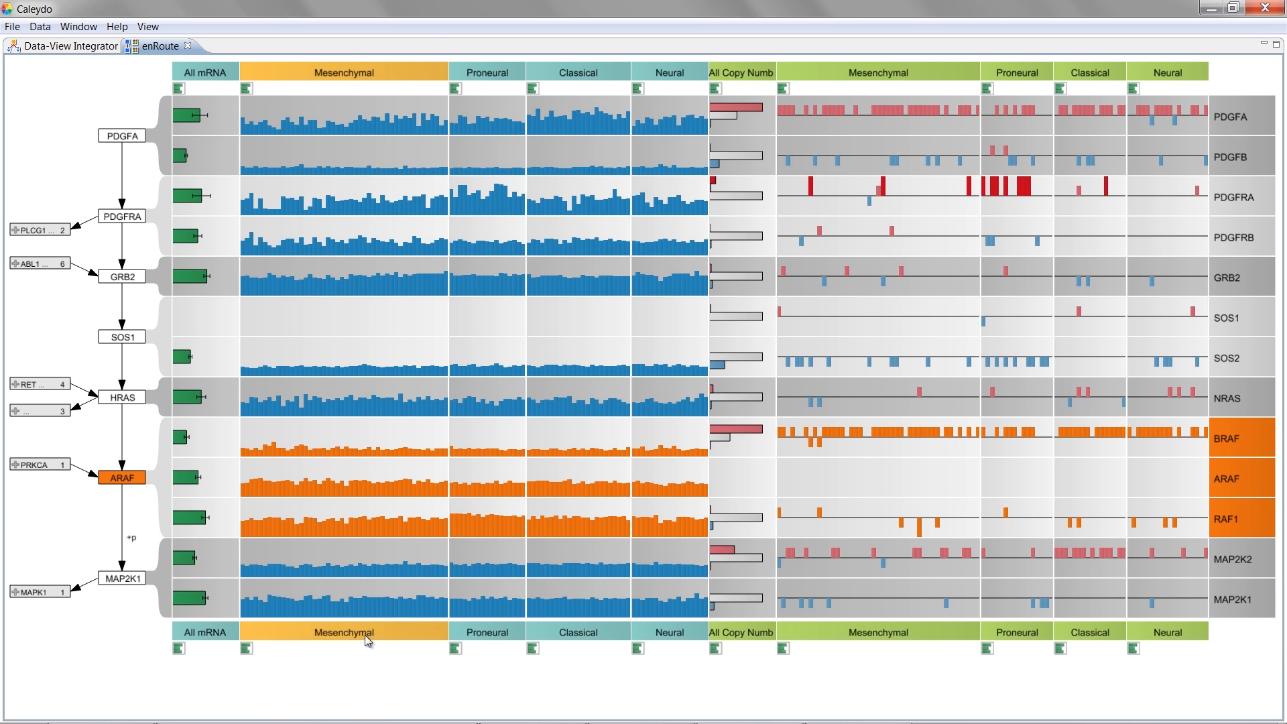
pyautogui.click(486, 631)
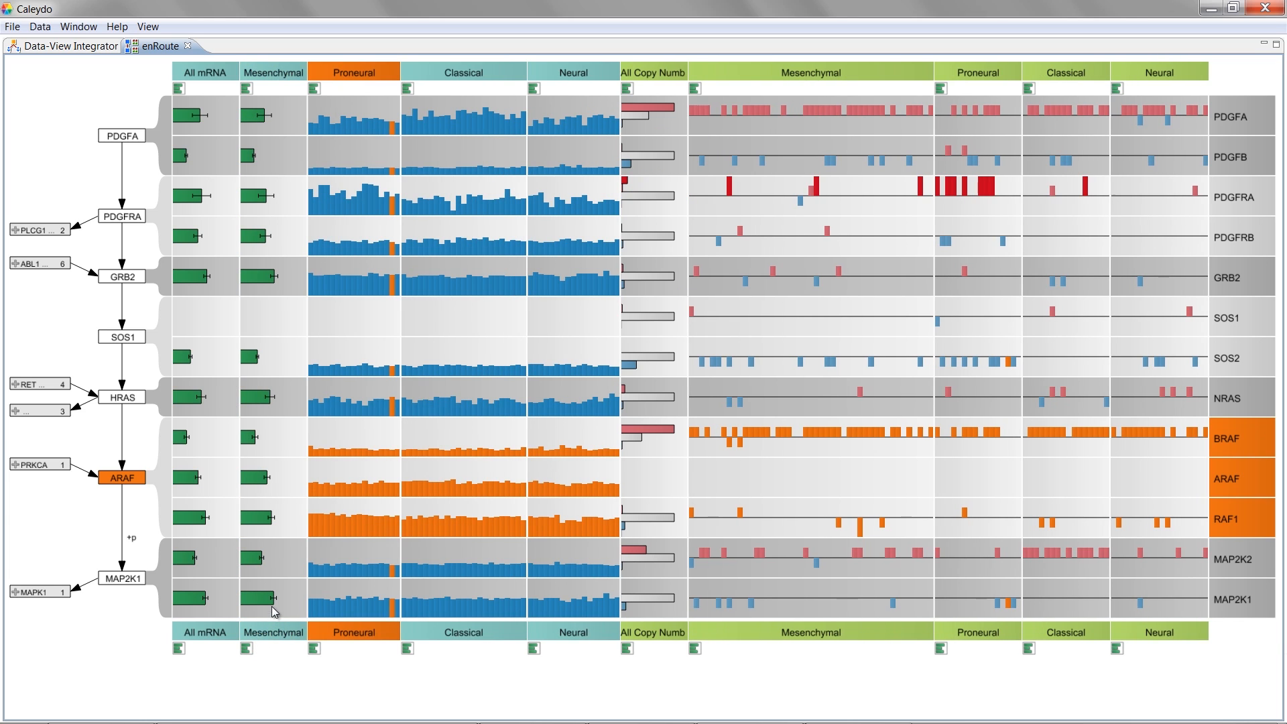
pyautogui.moveTo(270, 519)
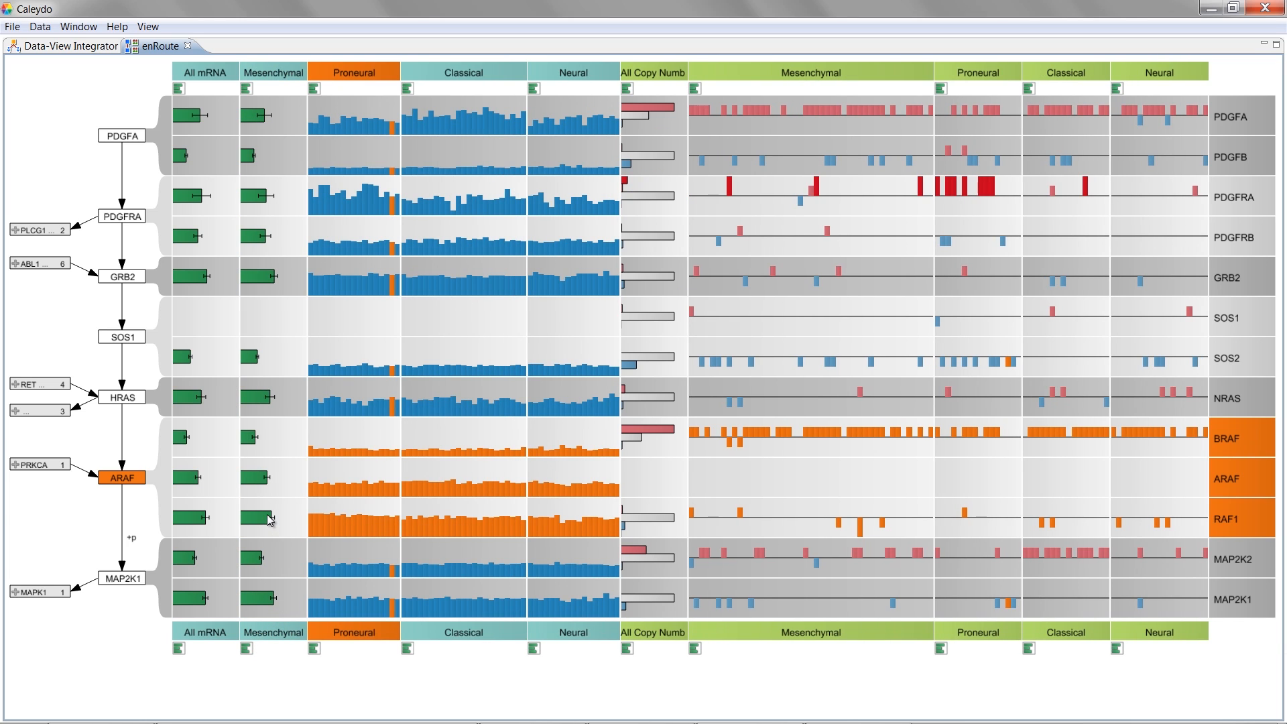
pyautogui.moveTo(273, 670)
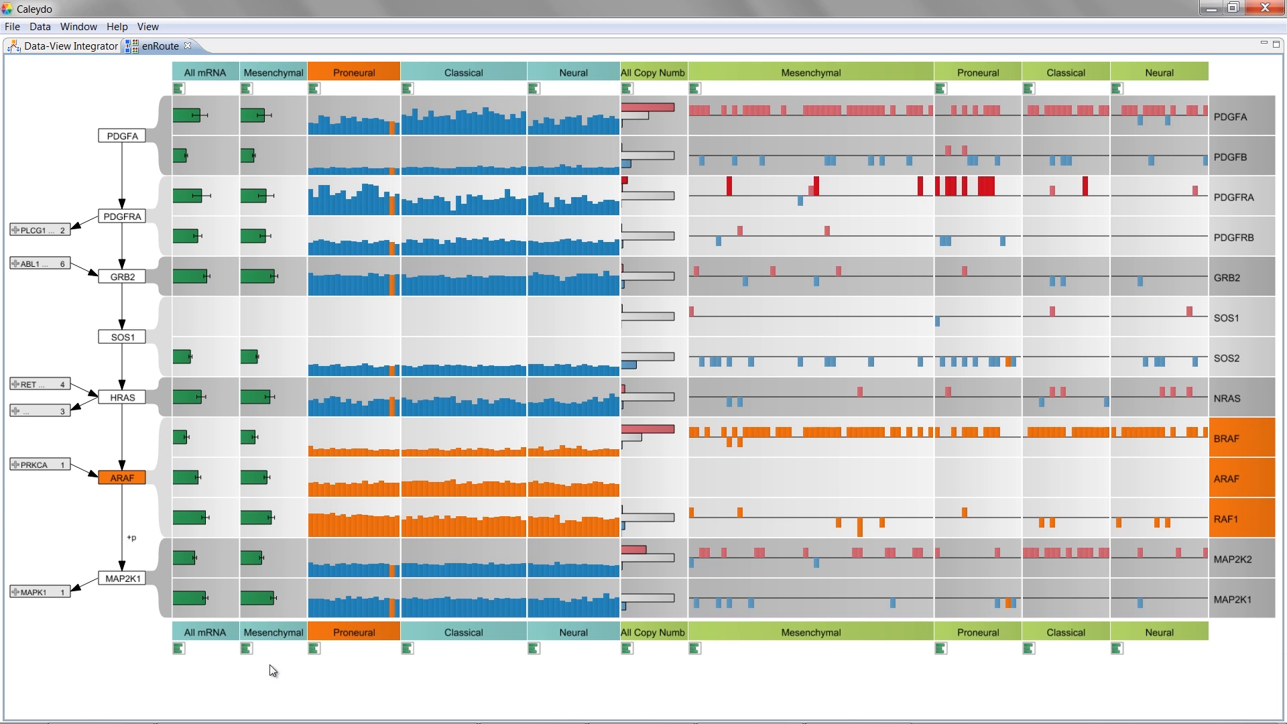
pyautogui.moveTo(391, 669)
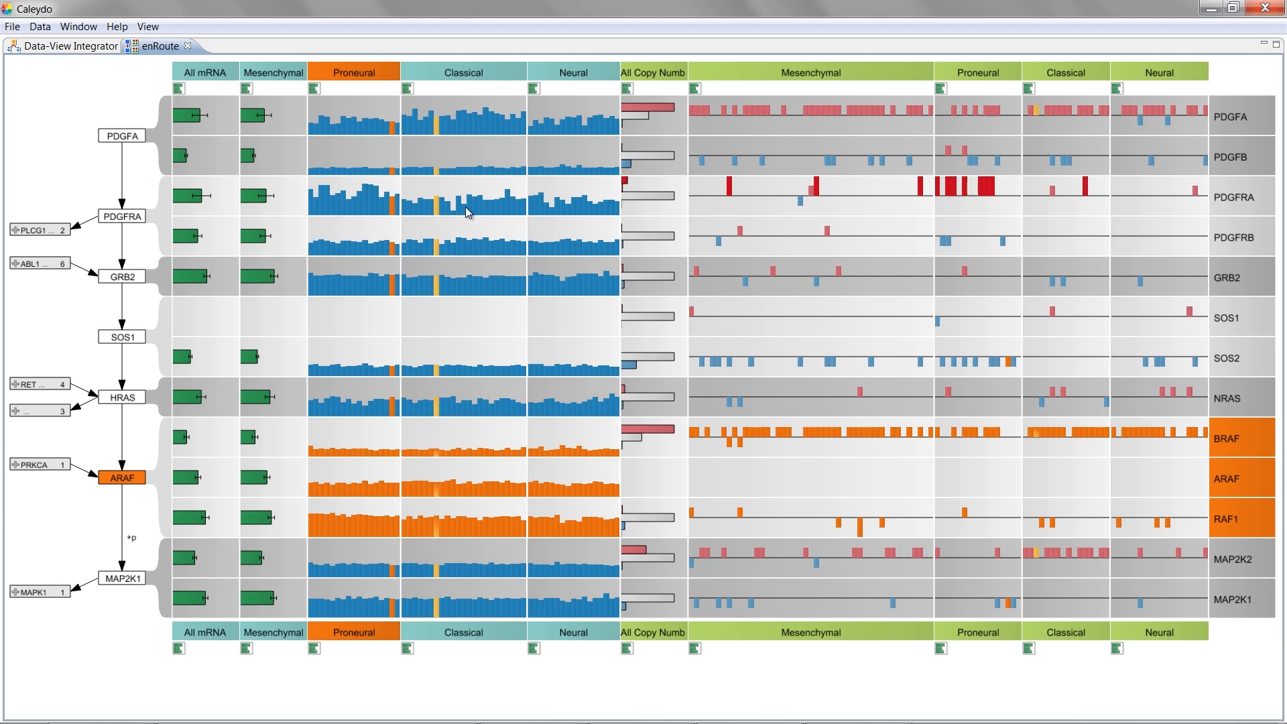
pyautogui.moveTo(572, 212)
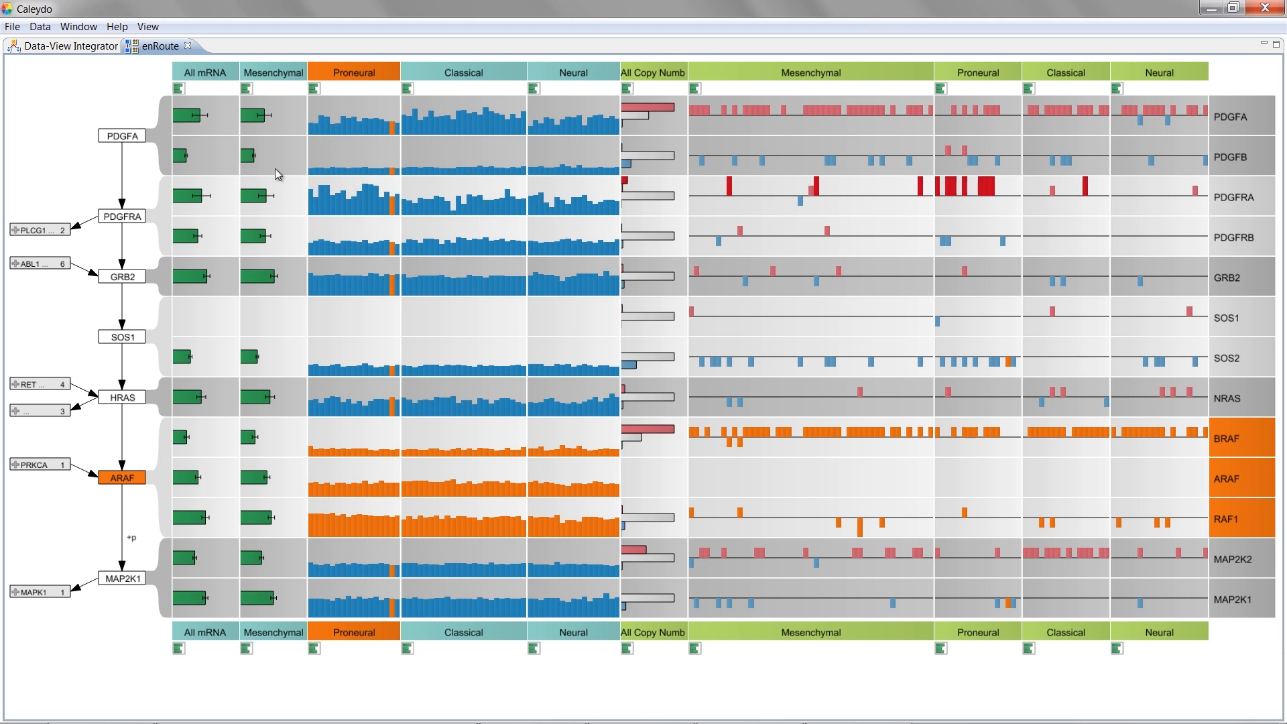
pyautogui.moveTo(265, 568)
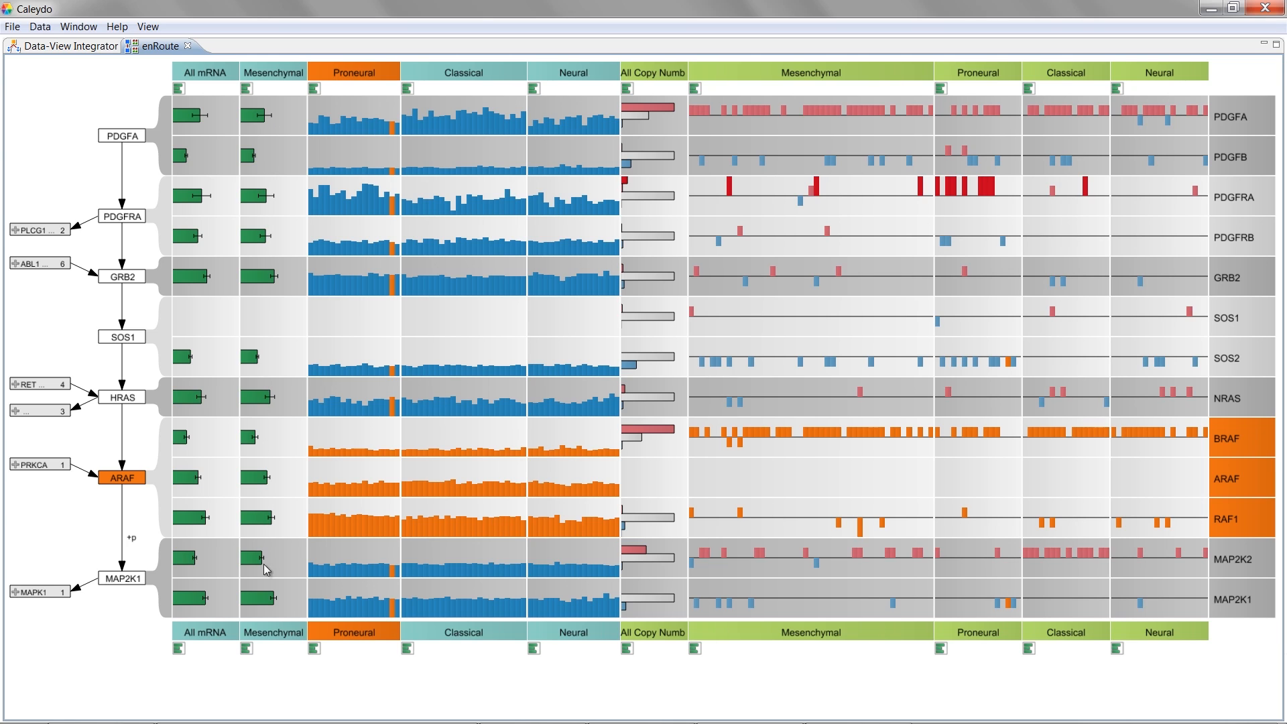
pyautogui.moveTo(269, 619)
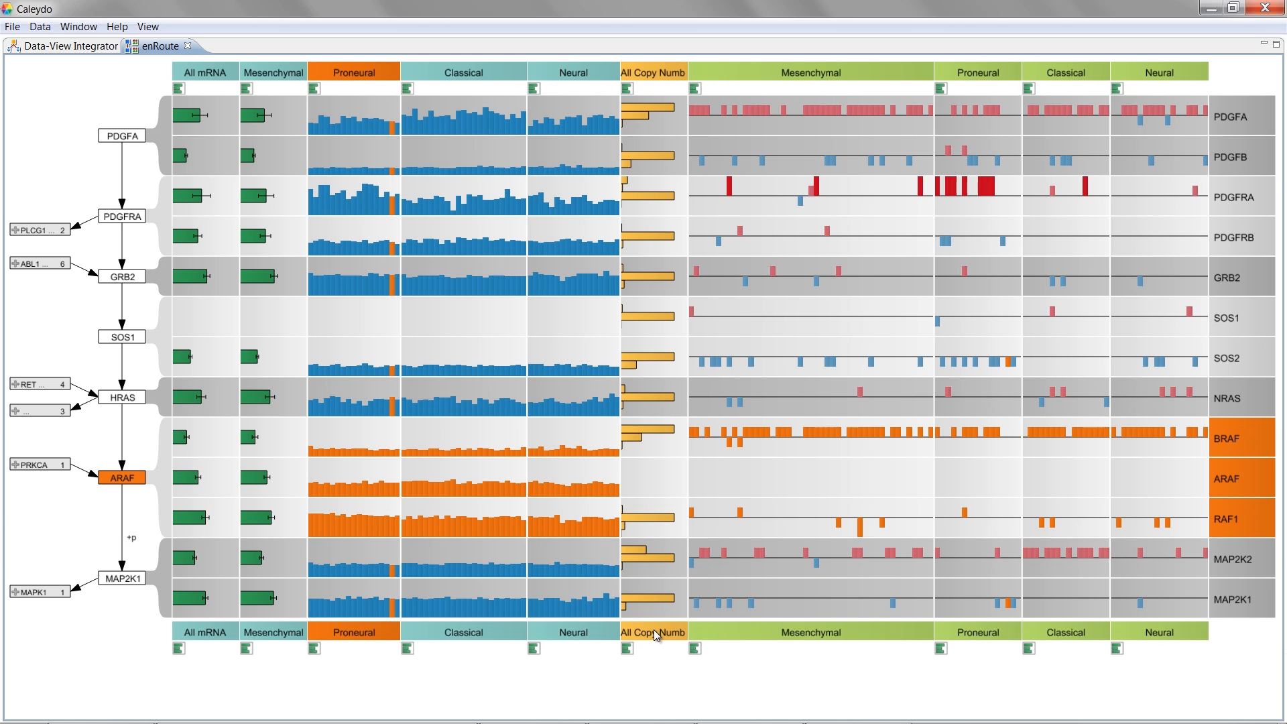
pyautogui.moveTo(668, 626)
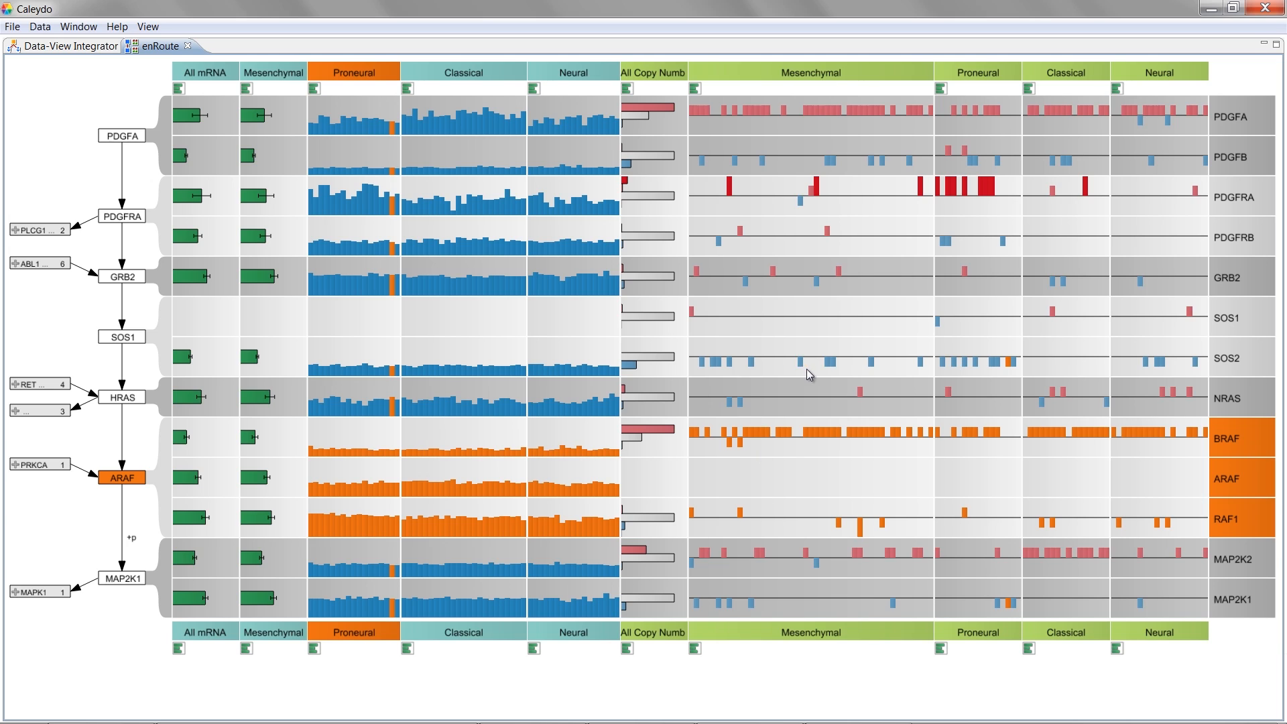
pyautogui.moveTo(816, 224)
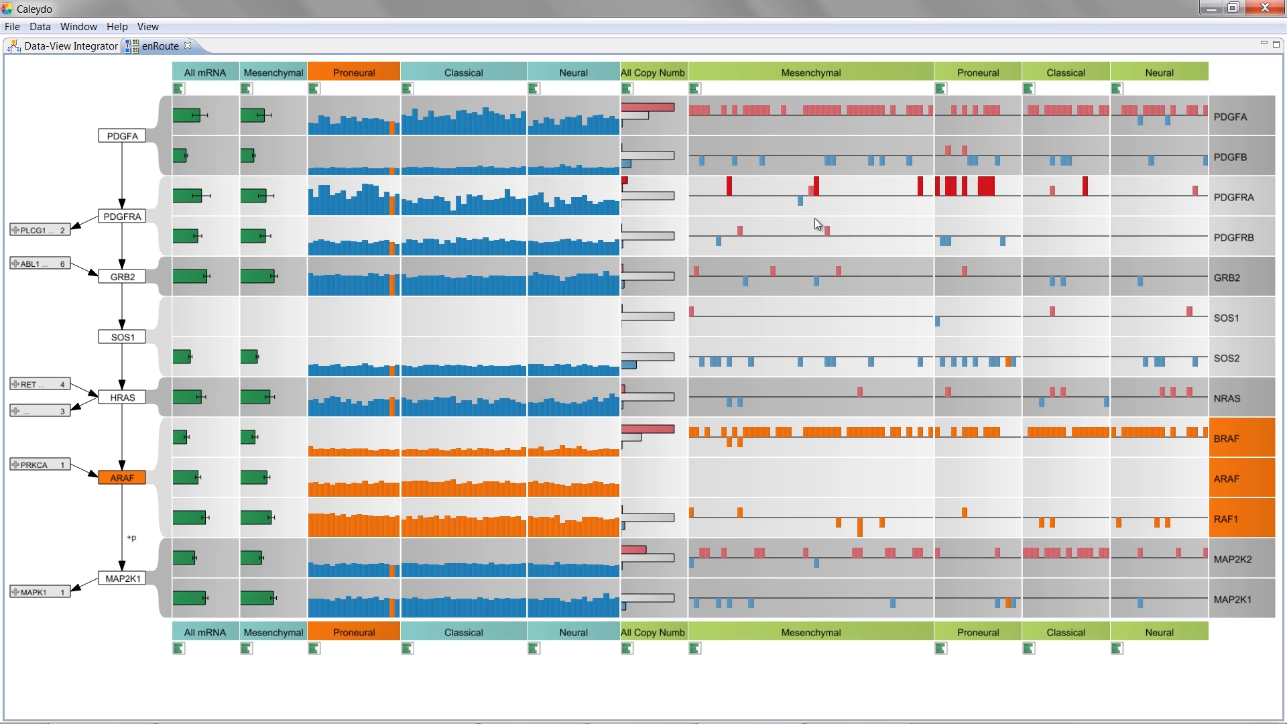
pyautogui.moveTo(838, 195)
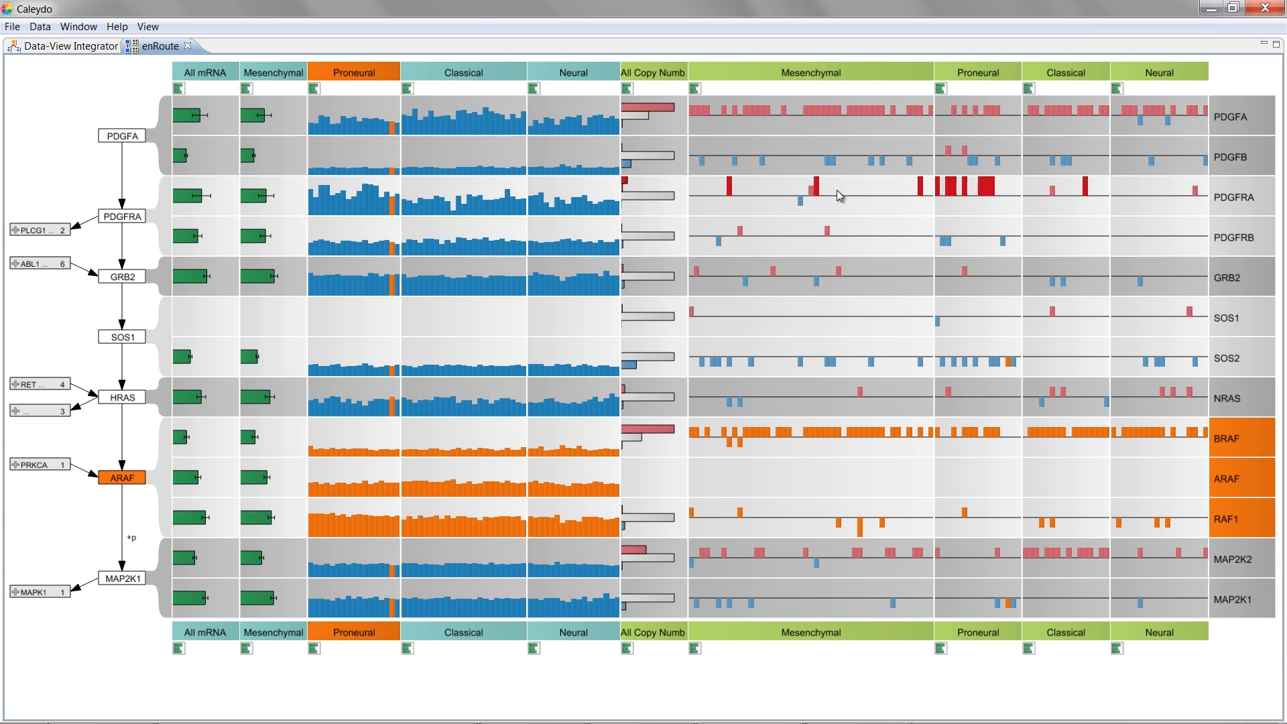
pyautogui.moveTo(859, 247)
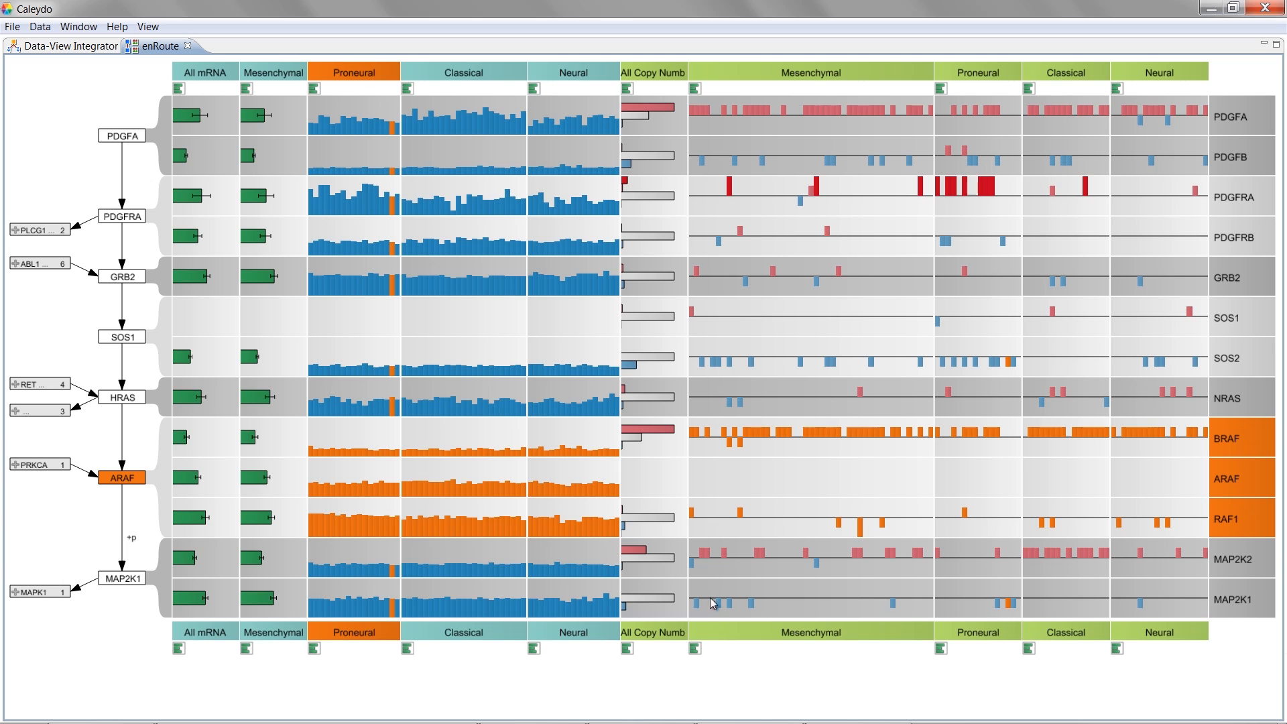
pyautogui.moveTo(699, 652)
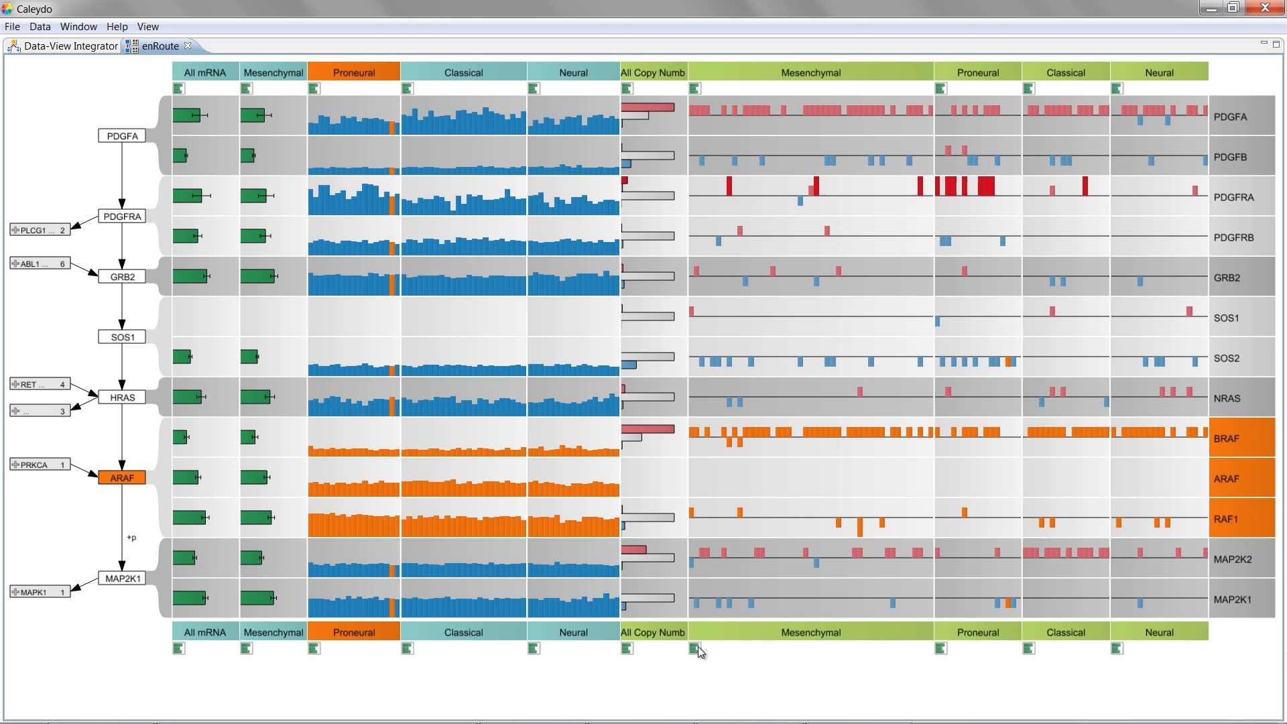
pyautogui.click(700, 647)
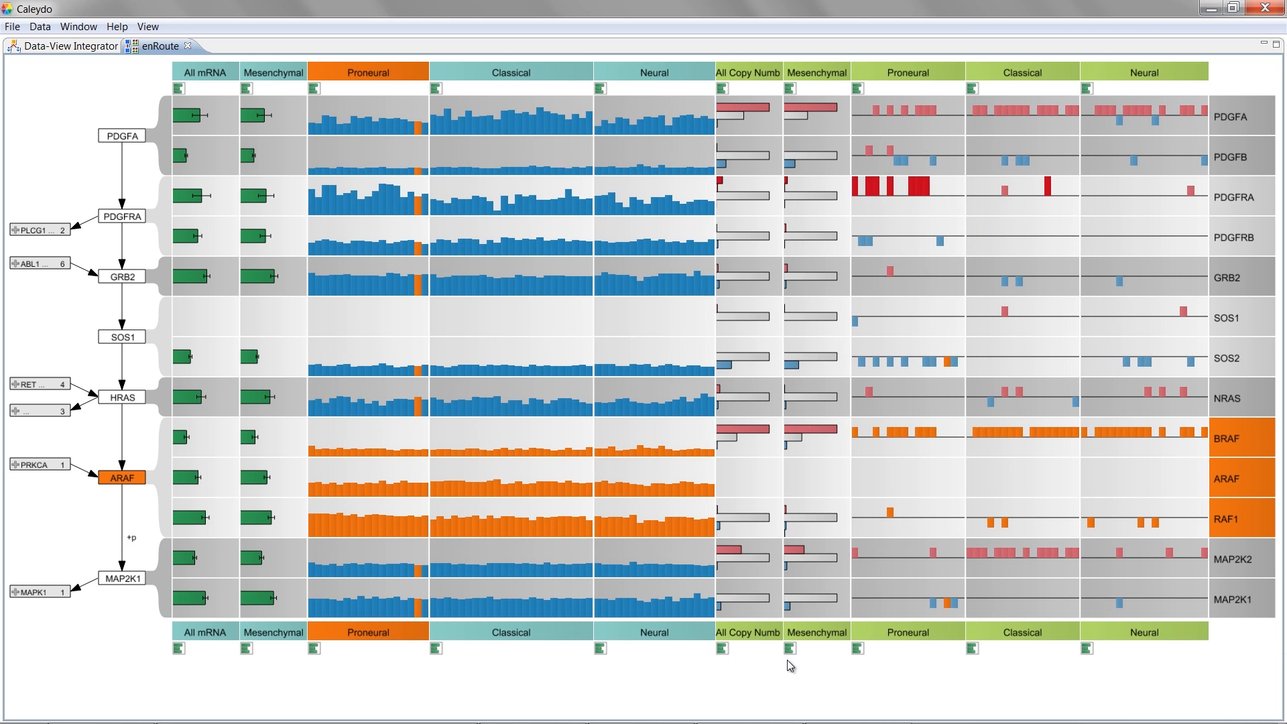
pyautogui.moveTo(790, 658)
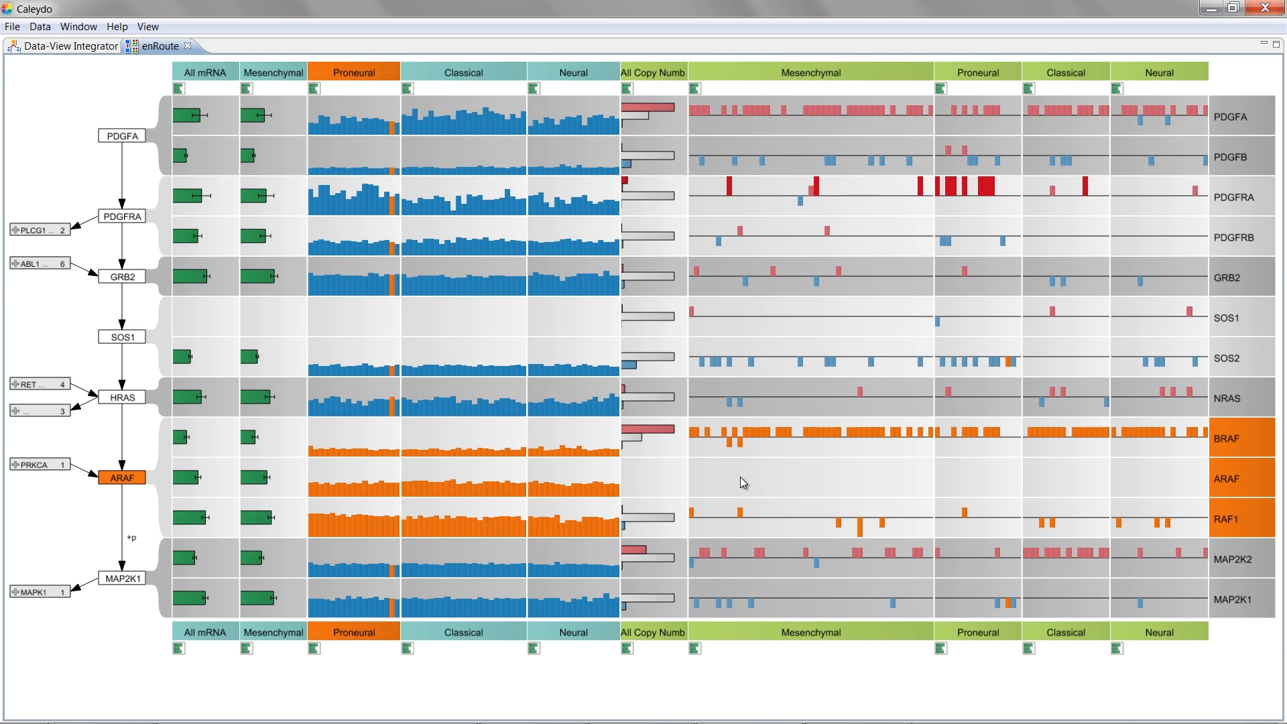
pyautogui.moveTo(656, 433)
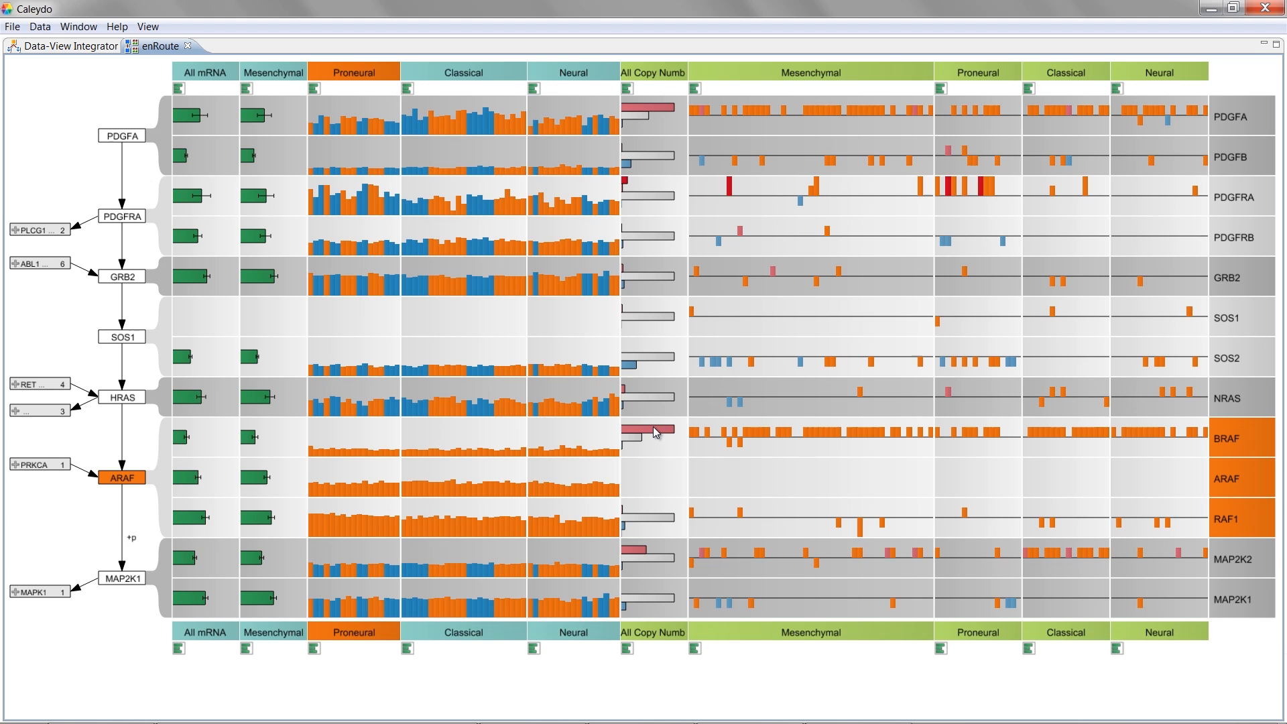
pyautogui.moveTo(663, 127)
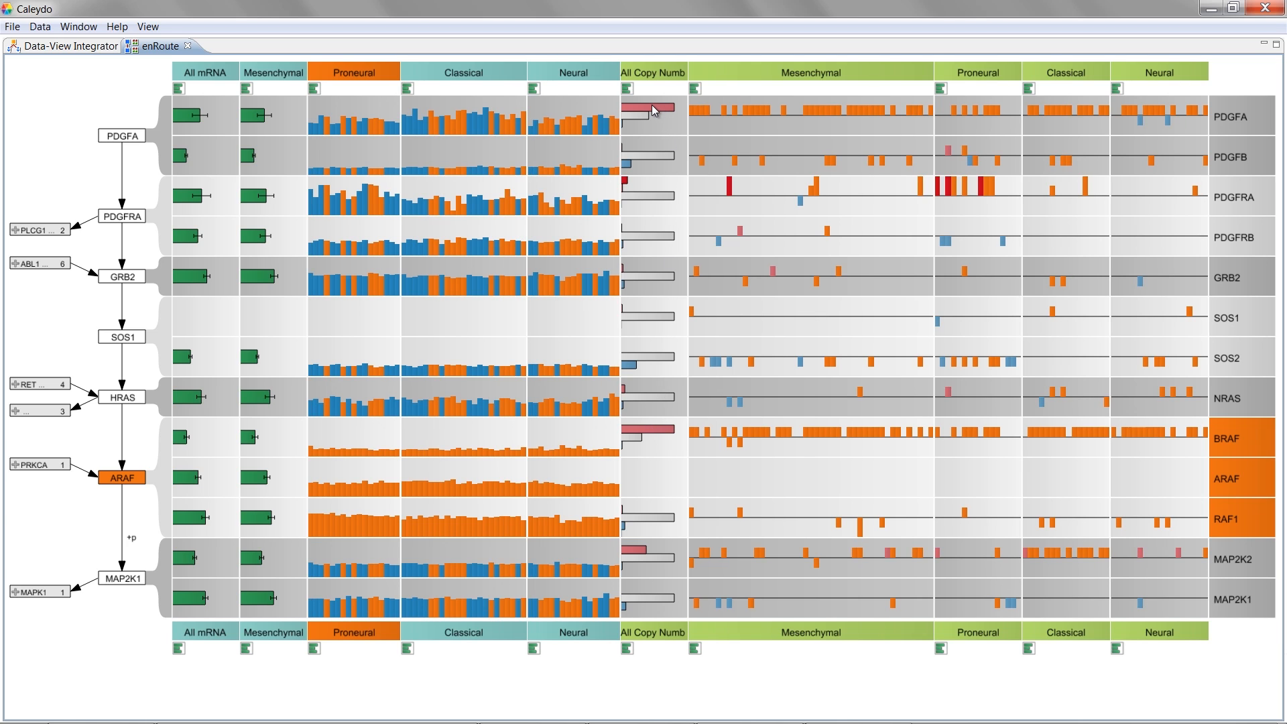
pyautogui.moveTo(630, 177)
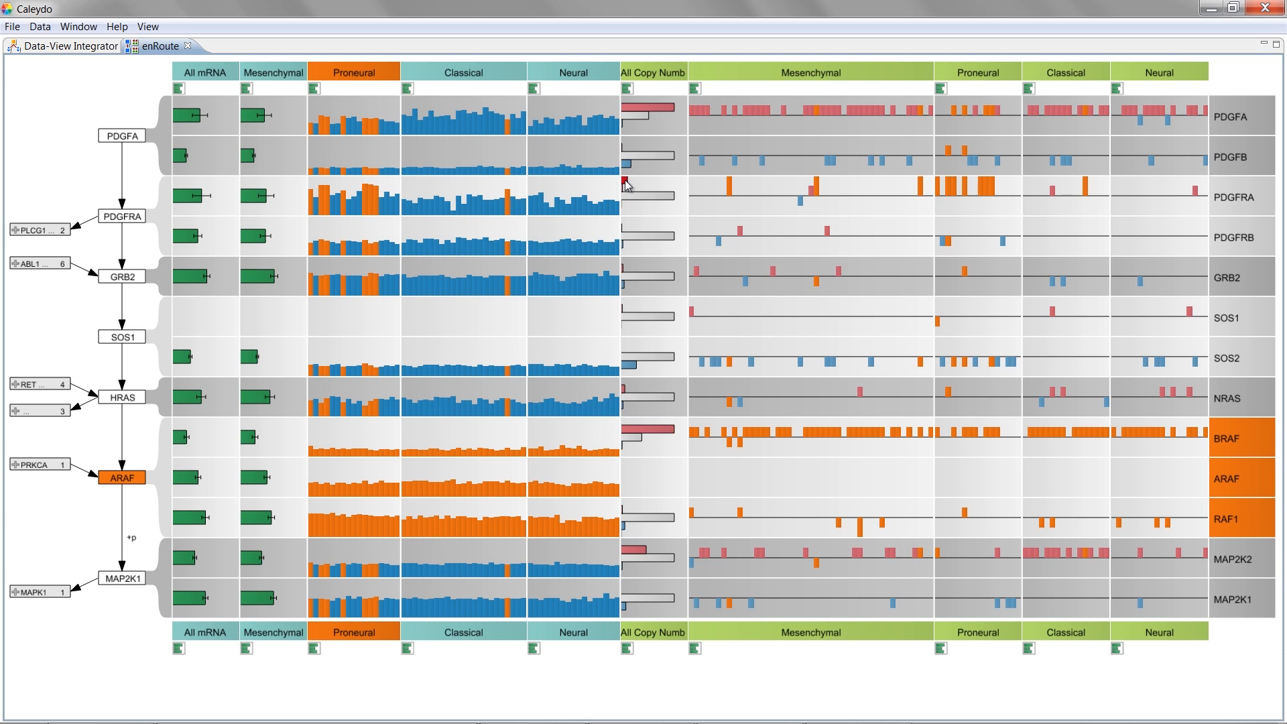
pyautogui.moveTo(628, 186)
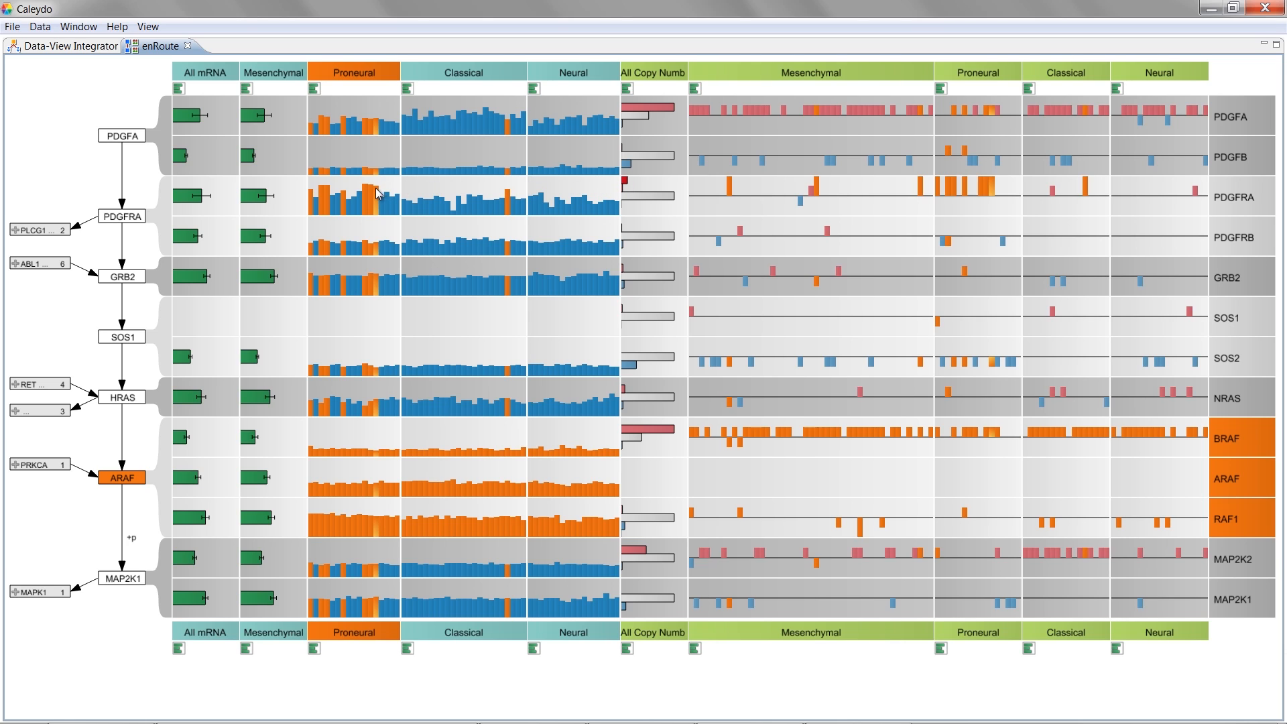
pyautogui.moveTo(327, 193)
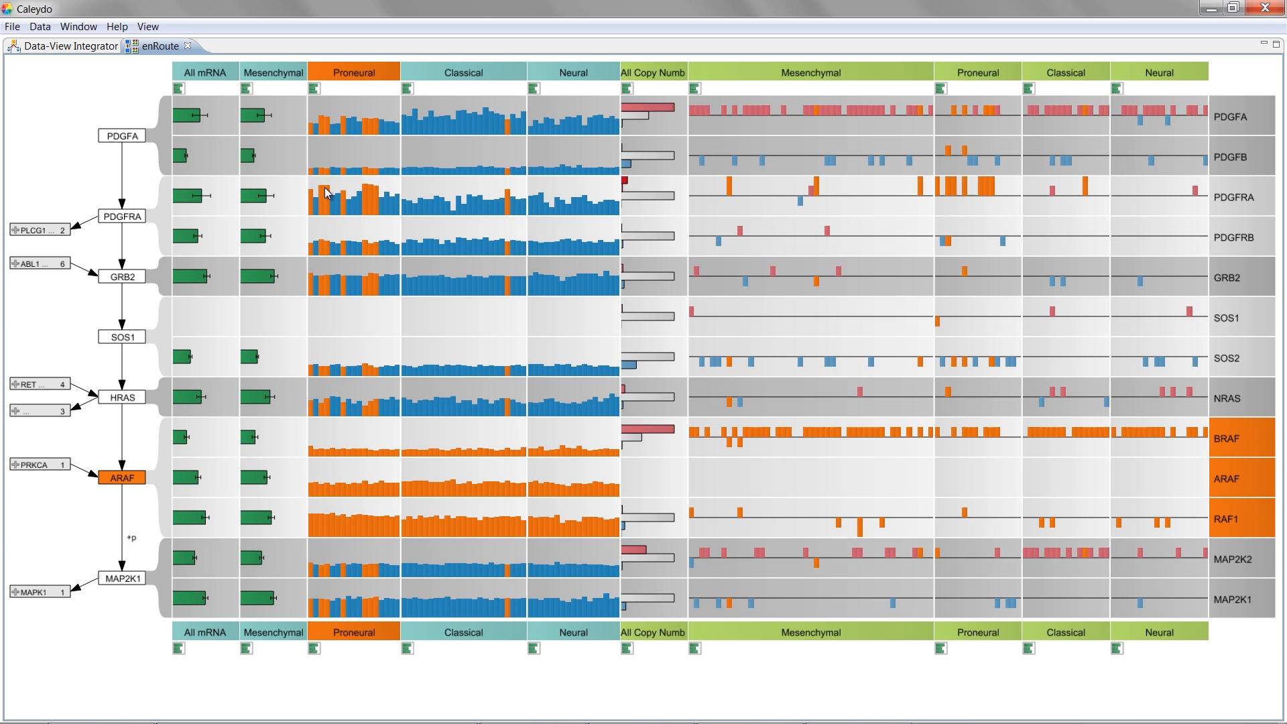
pyautogui.moveTo(308, 196)
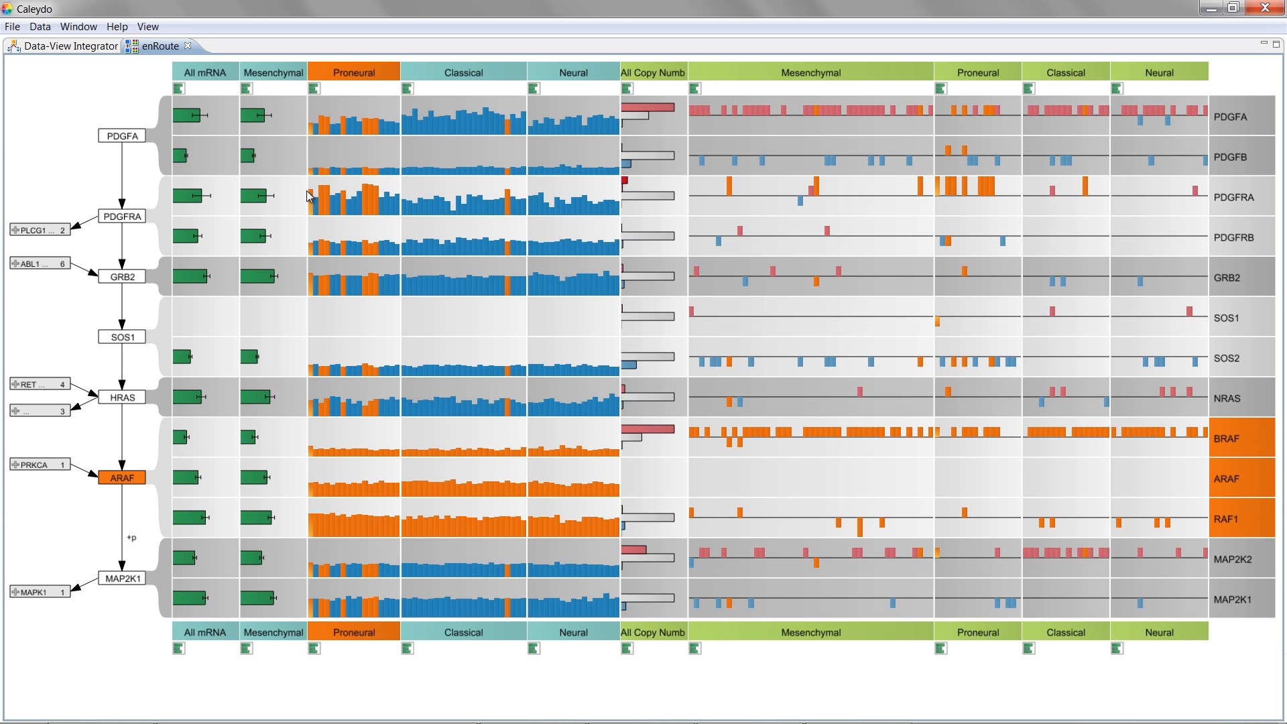